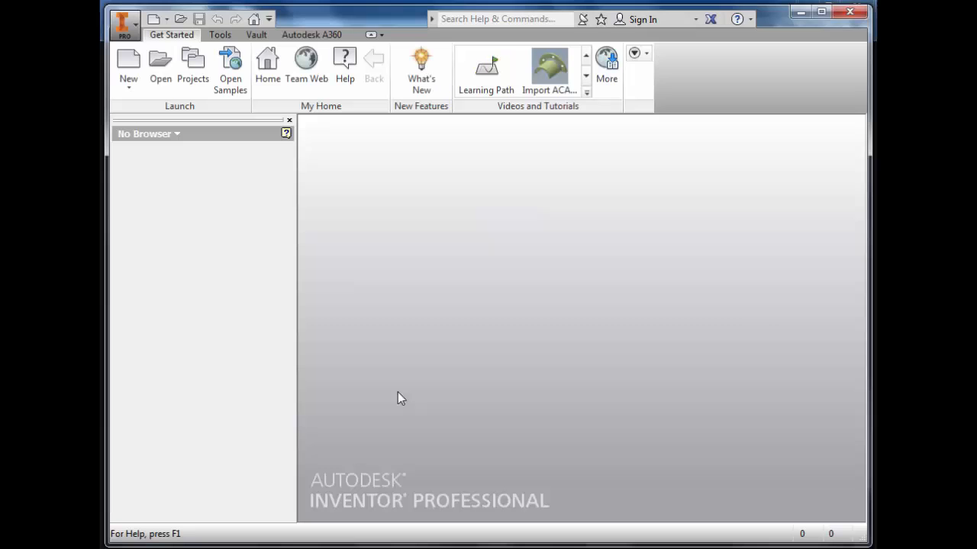
mouse_move(376, 163)
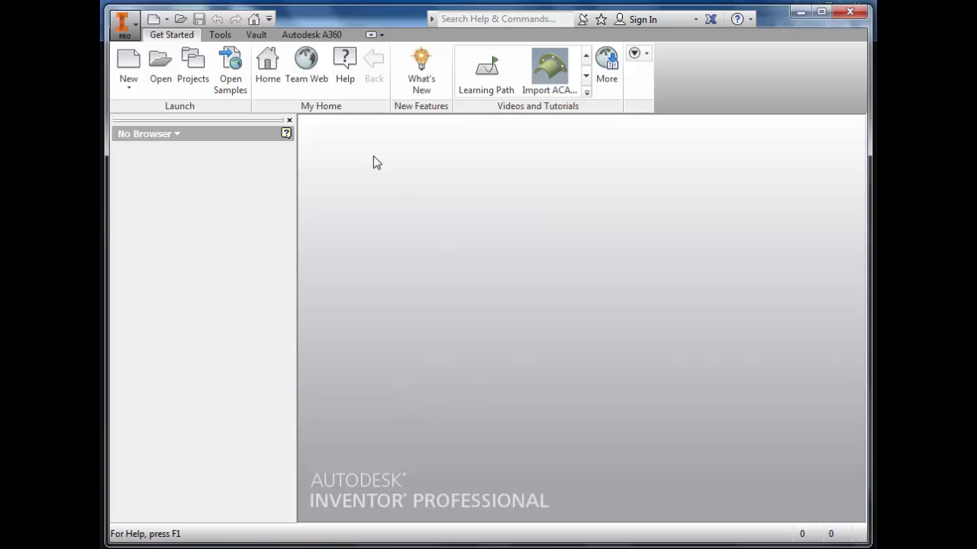
Create a new part (Part4) from the Metric Standard (mm).ipt template
left_click(128, 65)
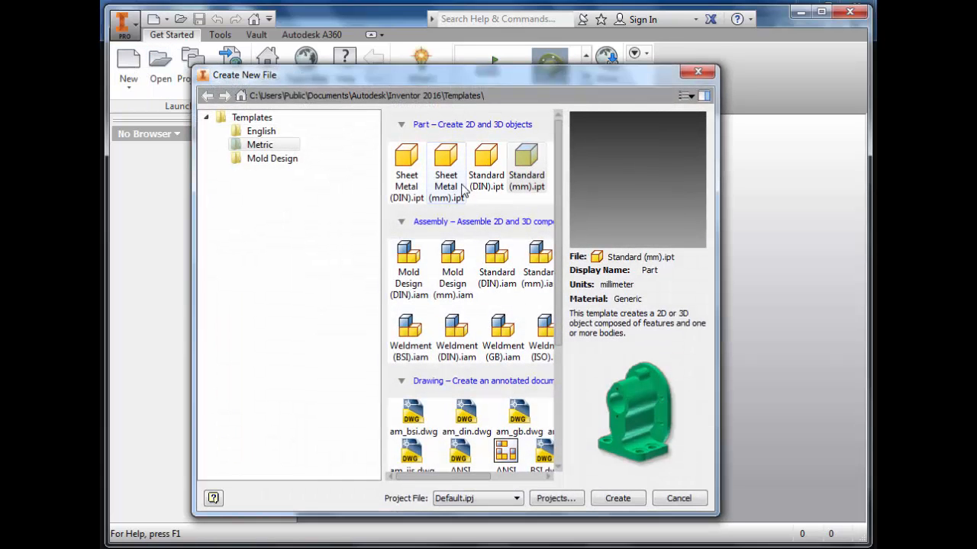
left_click(526, 164)
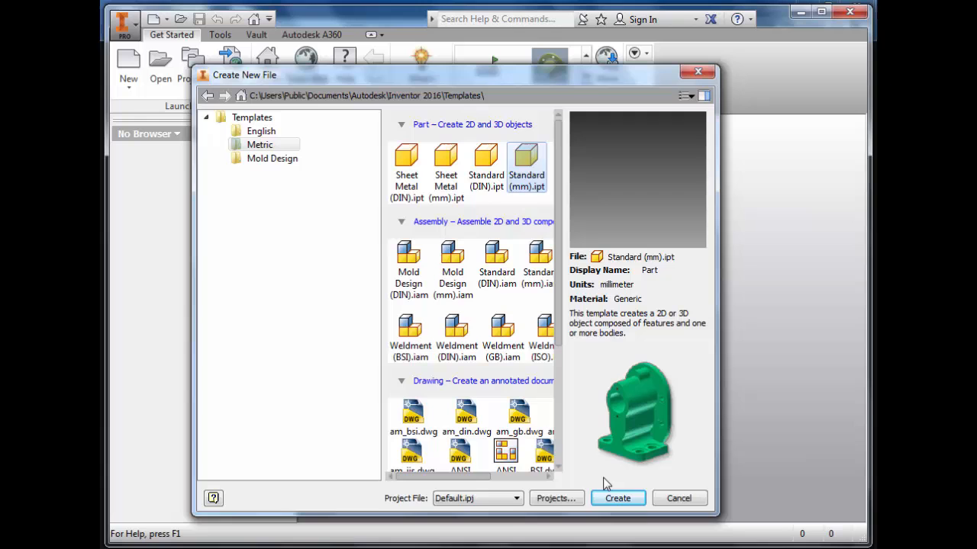
left_click(617, 499)
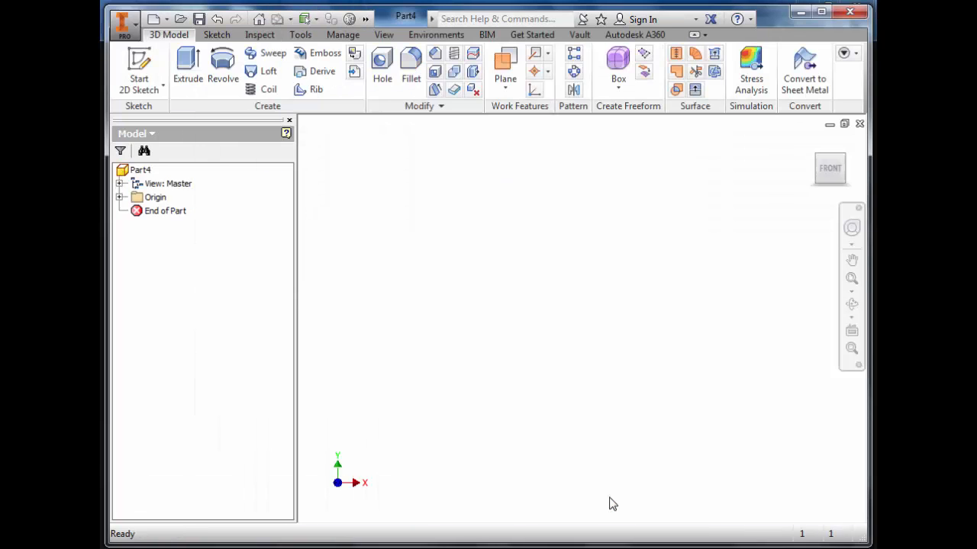
Create Sketch1 on an origin plane with an origin-centred circle dimensioned 2.5 mm
left_click(139, 69)
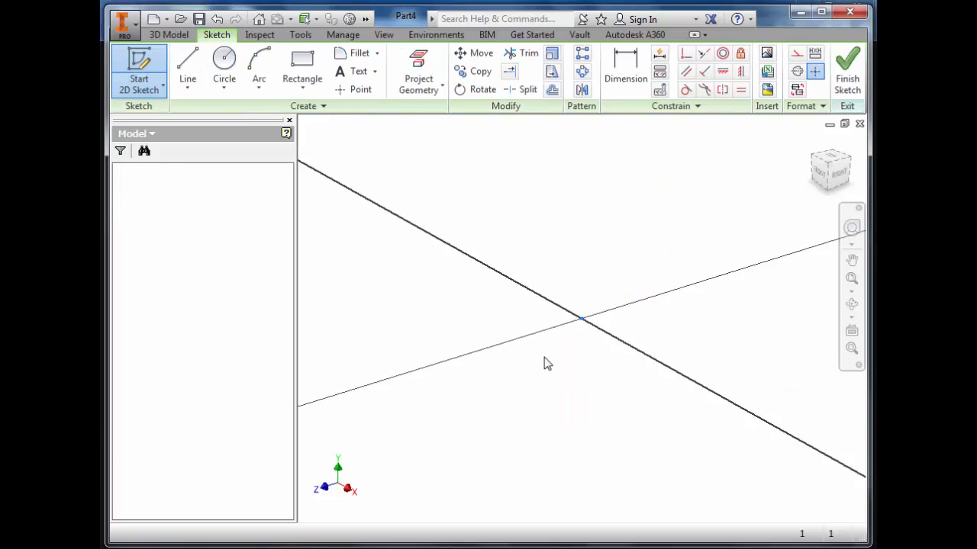
left_click(223, 69)
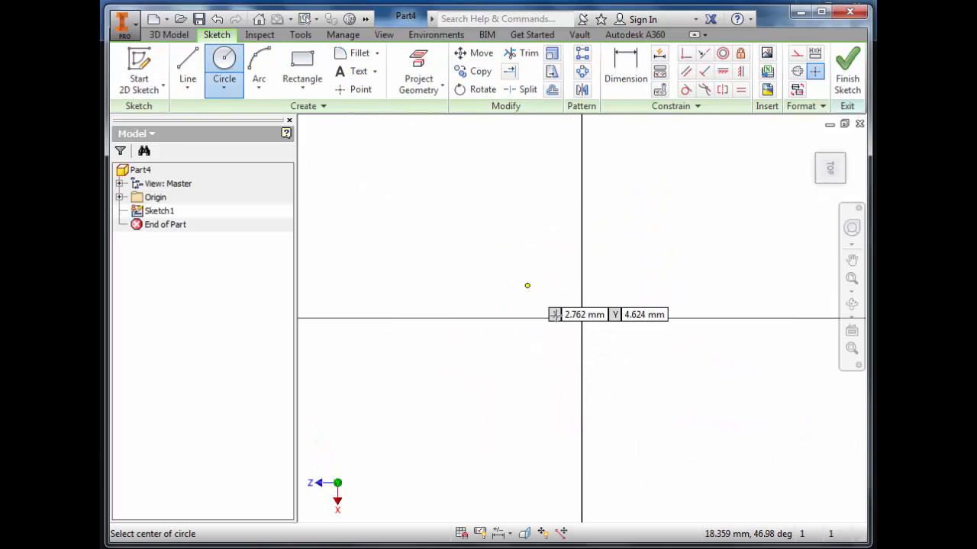
left_click(581, 318)
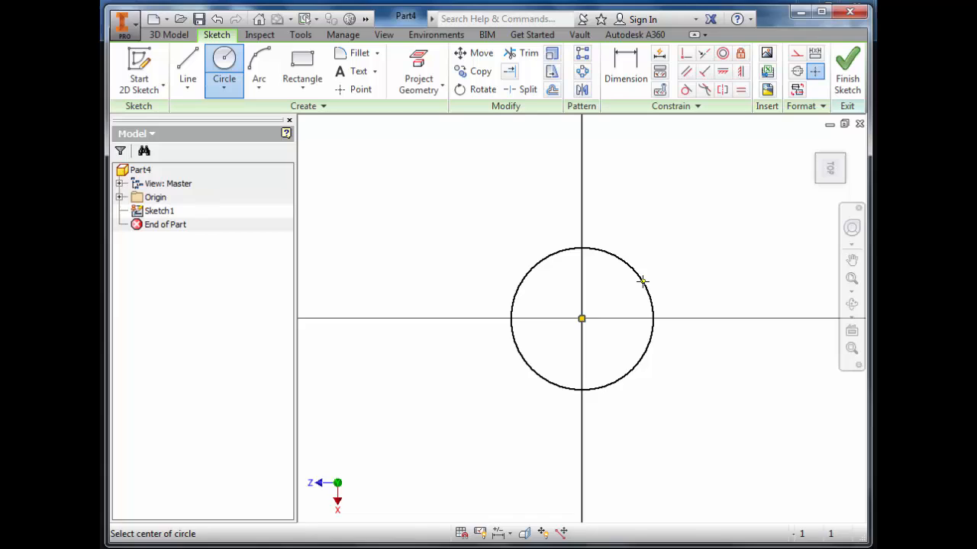
left_click(625, 69)
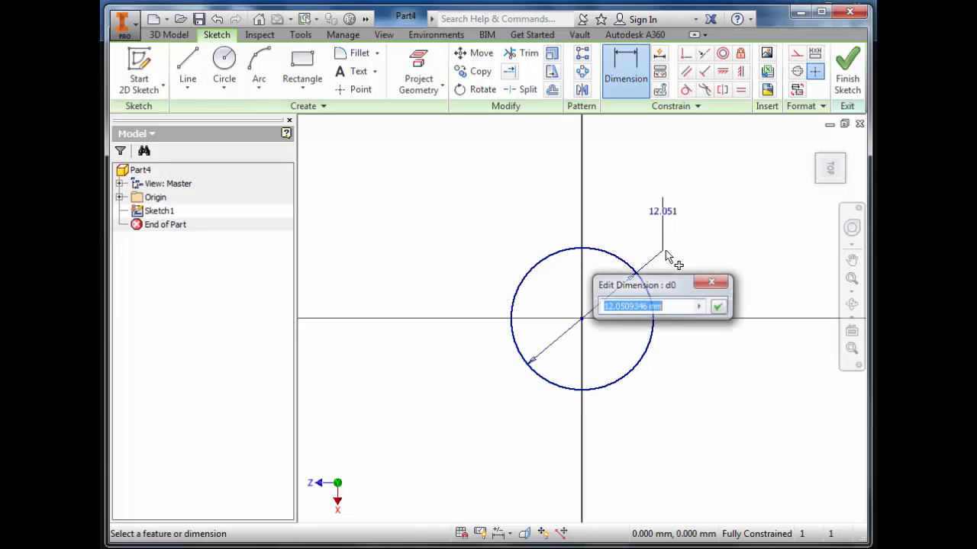
left_click(718, 306)
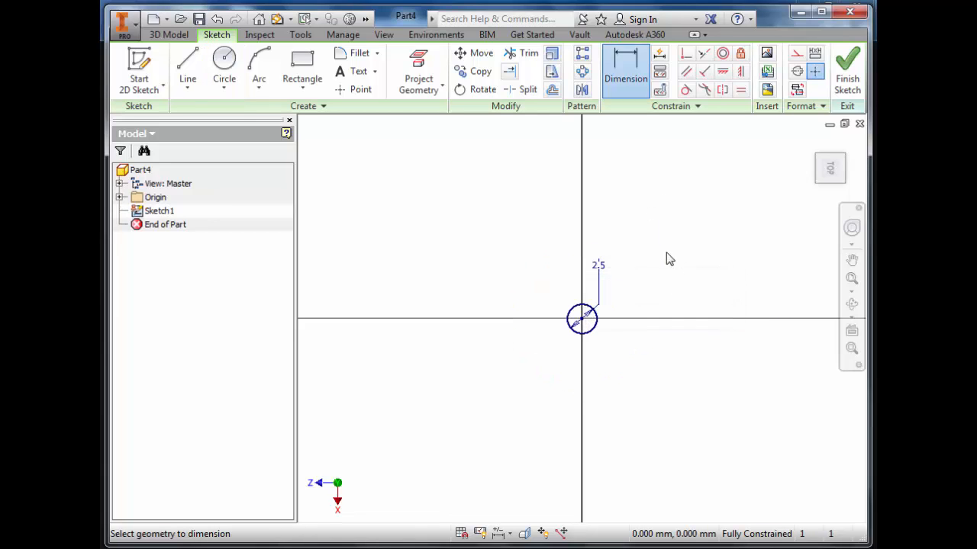
left_click(847, 72)
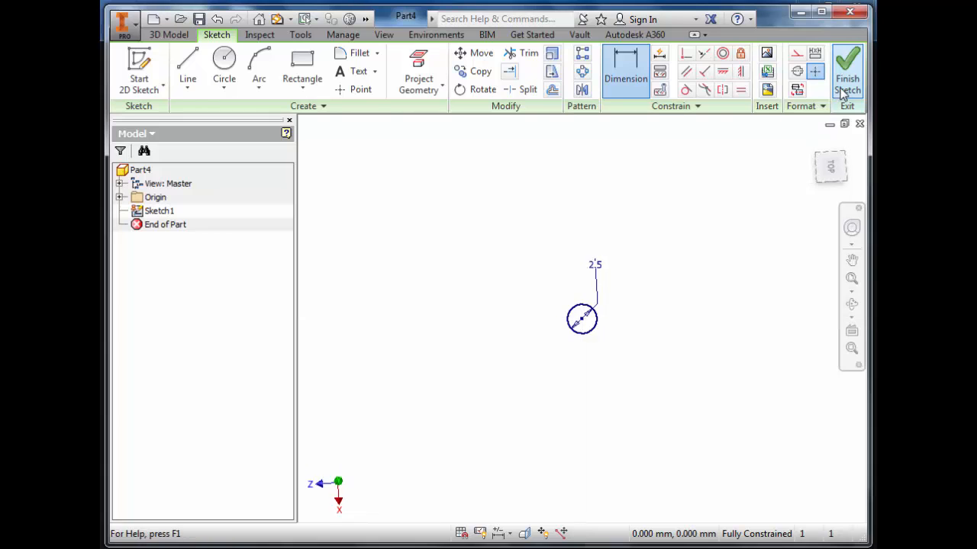
Extrude the 2.5 mm circle 10 mm into the solid Extrusion1
left_click(847, 72)
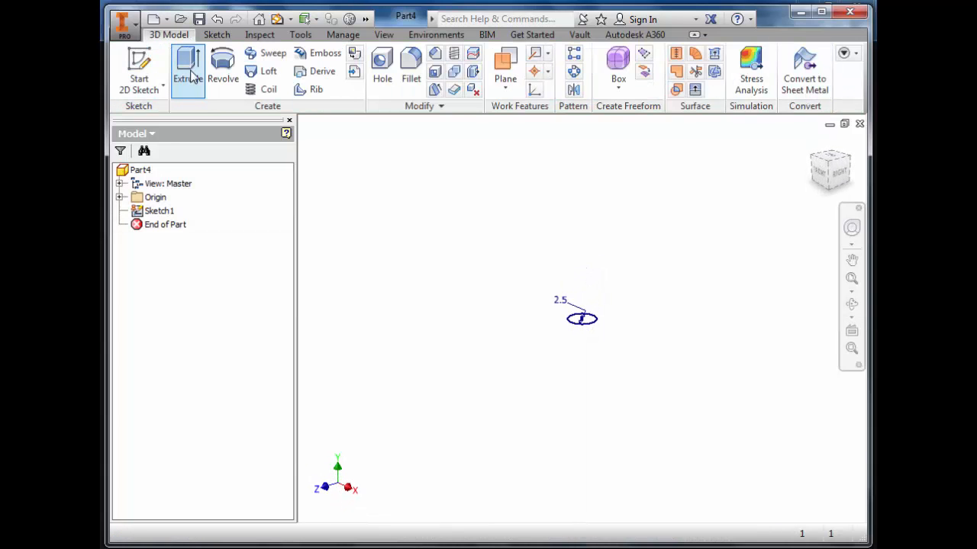
left_click(187, 68)
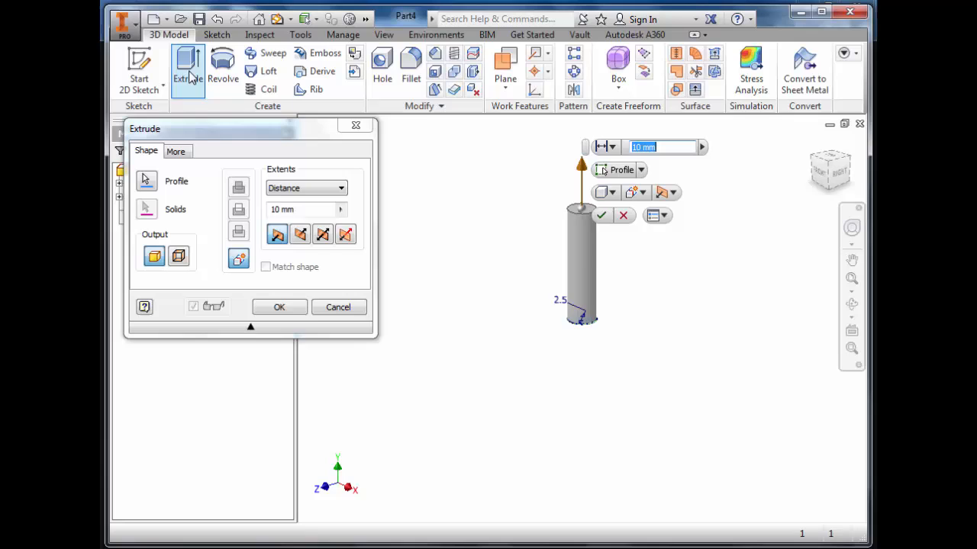
left_click(278, 307)
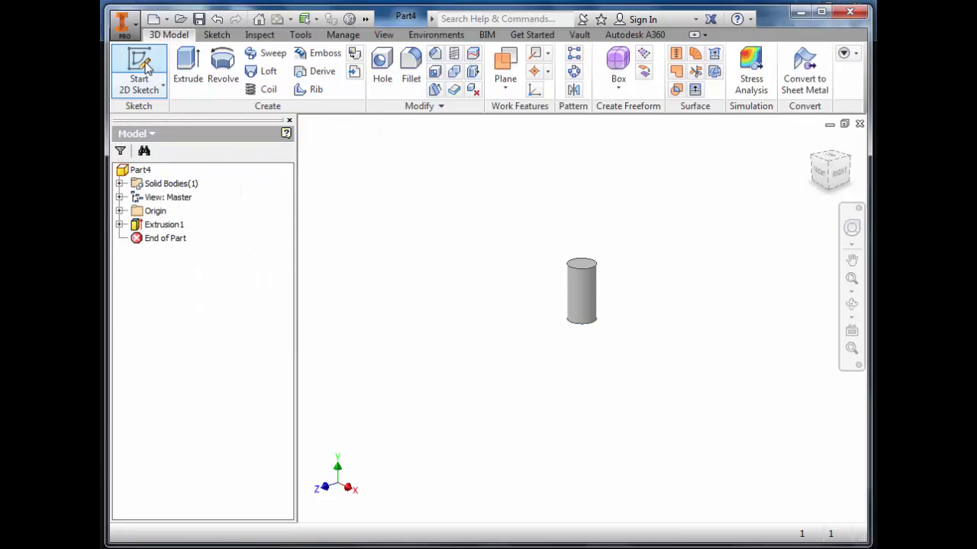
Create Sketch2 on the cylinder's top face with a centred 2.75 mm circle
left_click(139, 68)
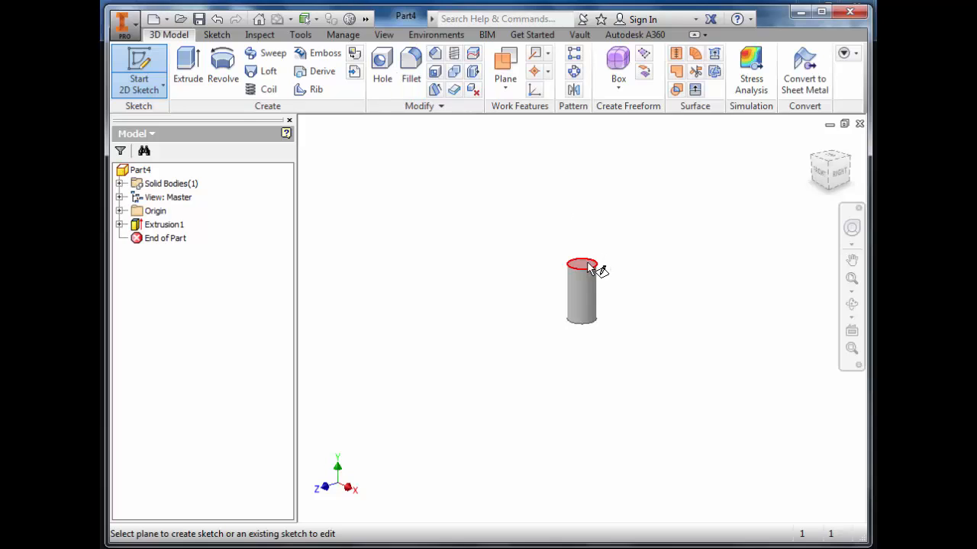
left_click(580, 265)
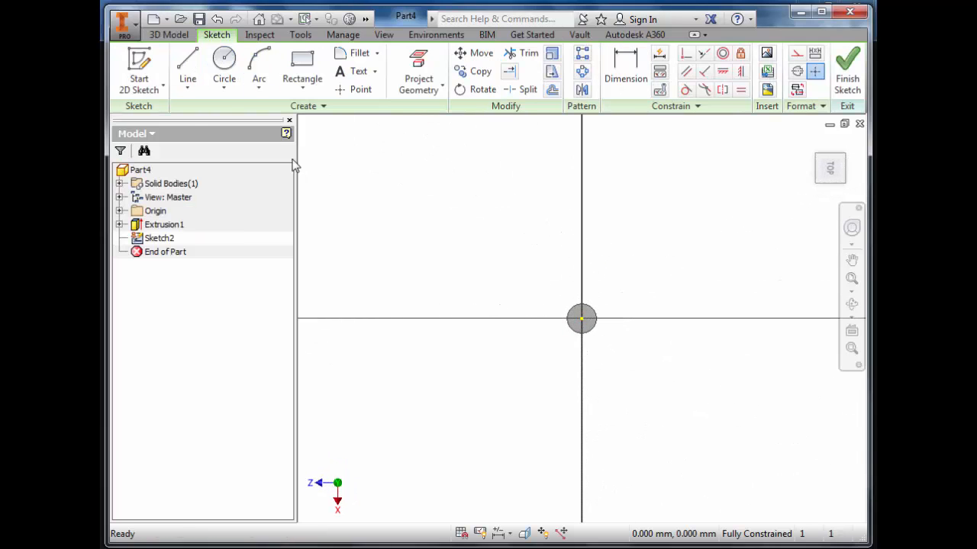
left_click(223, 69)
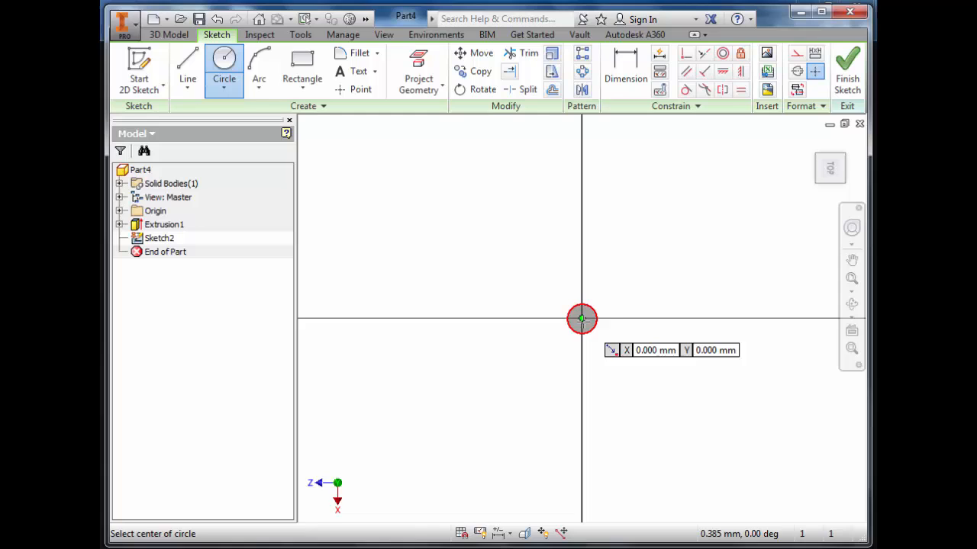
left_click(582, 318)
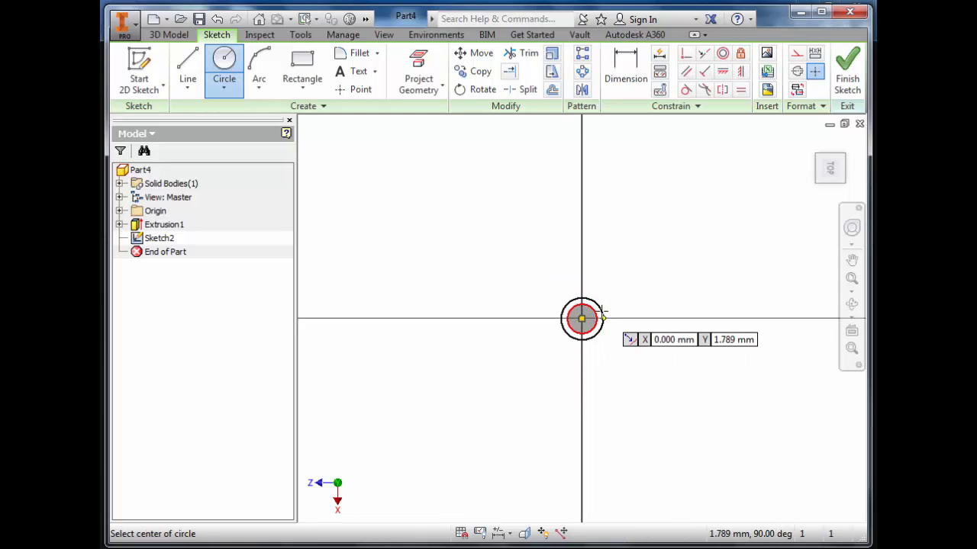
left_click(626, 69)
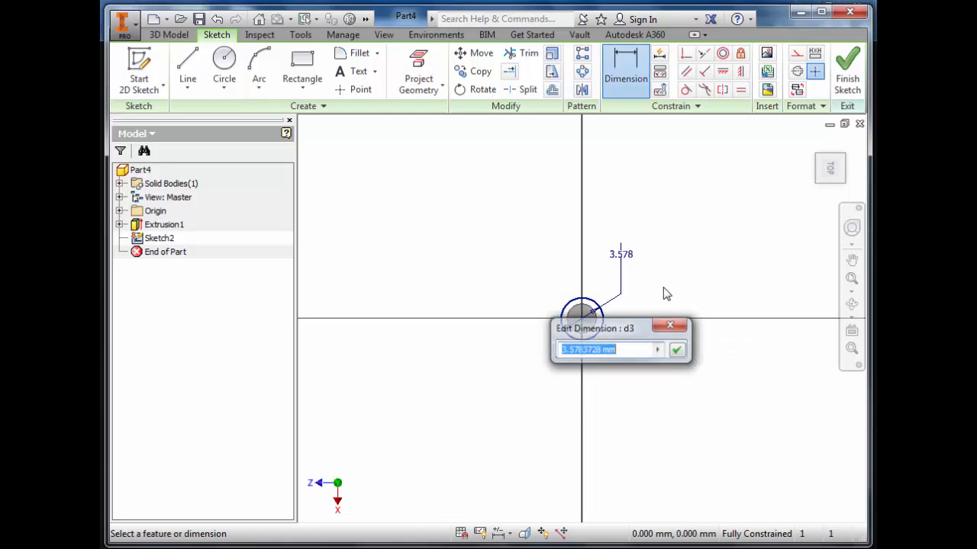
type("2.75")
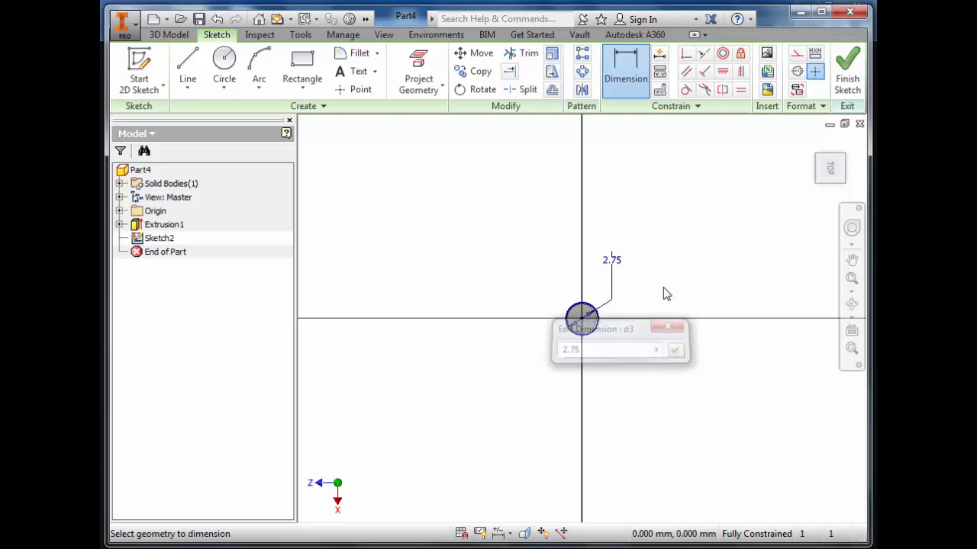
left_click(674, 350)
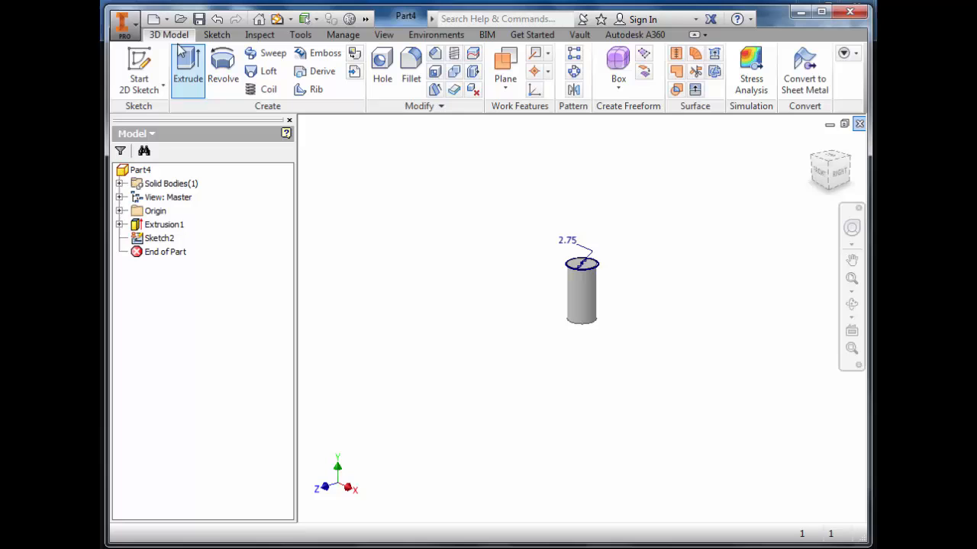
Extrude the 2.75 mm circle as Extrusion2, a short wider band atop the cylinder
left_click(187, 69)
type("1.")
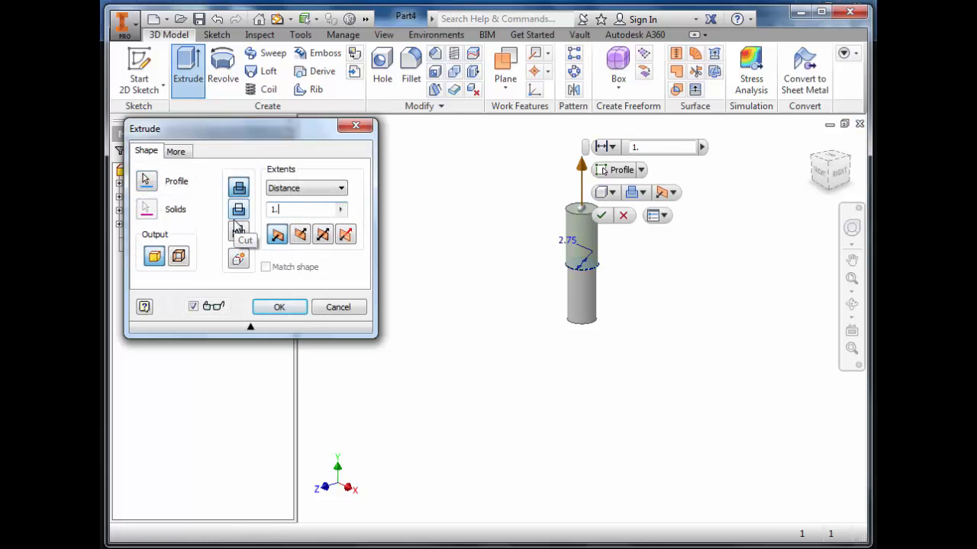
left_click(279, 307)
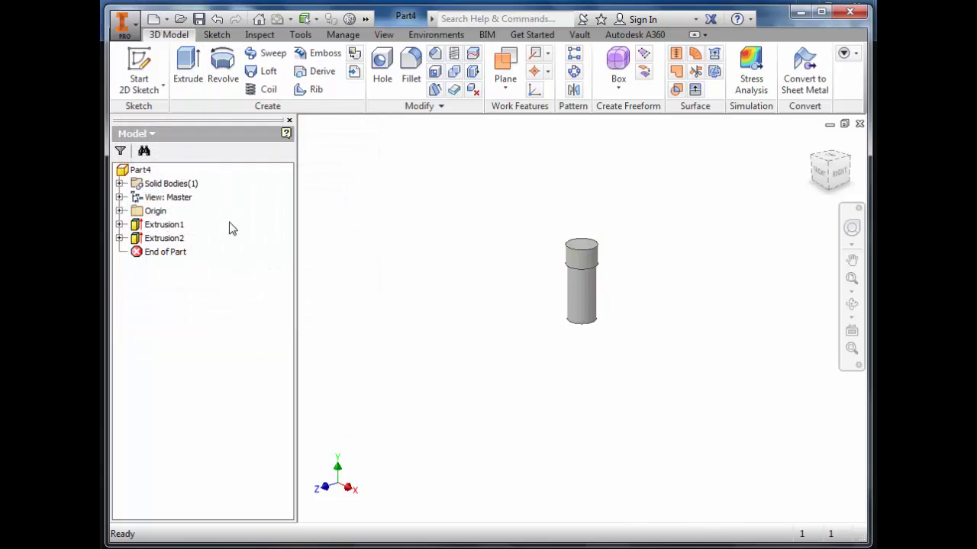
mouse_move(517, 260)
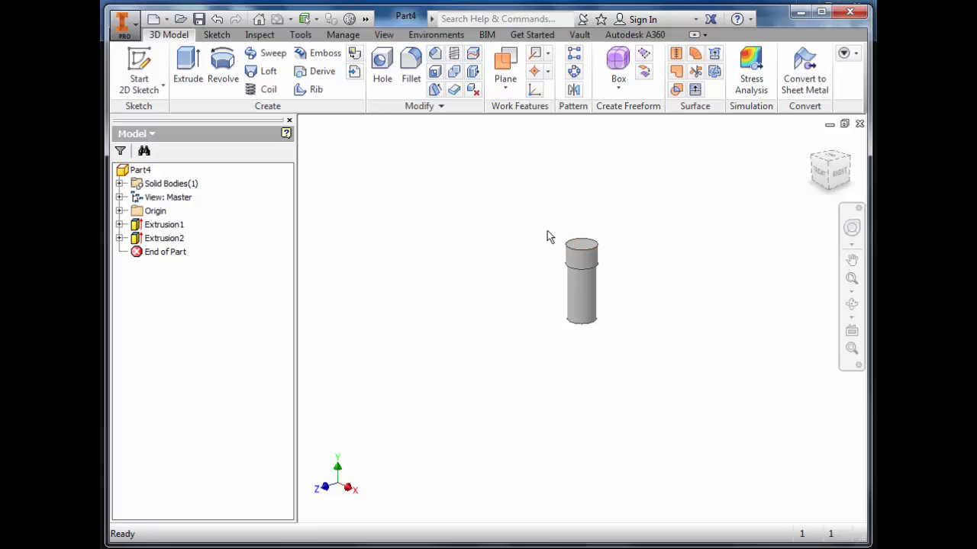
mouse_move(582, 263)
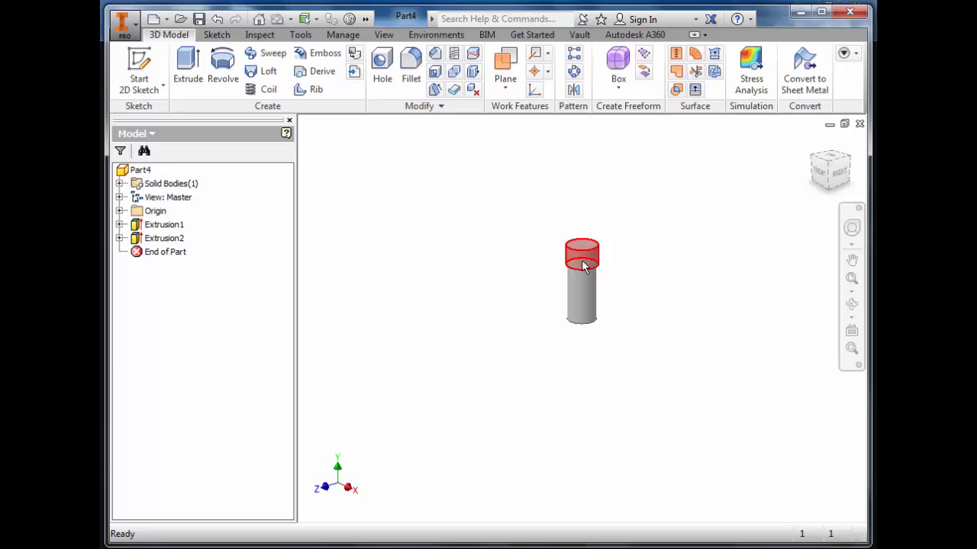
mouse_move(555, 232)
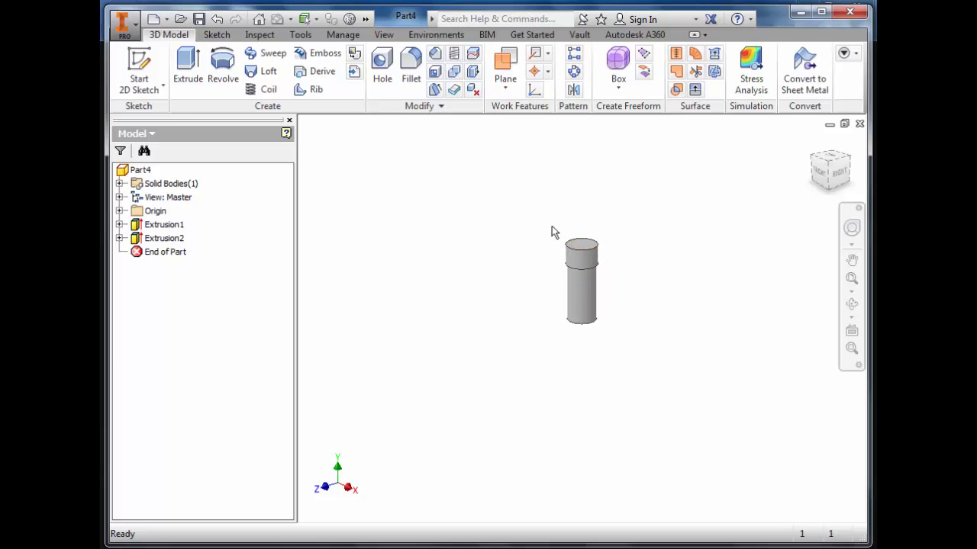
left_click(164, 224)
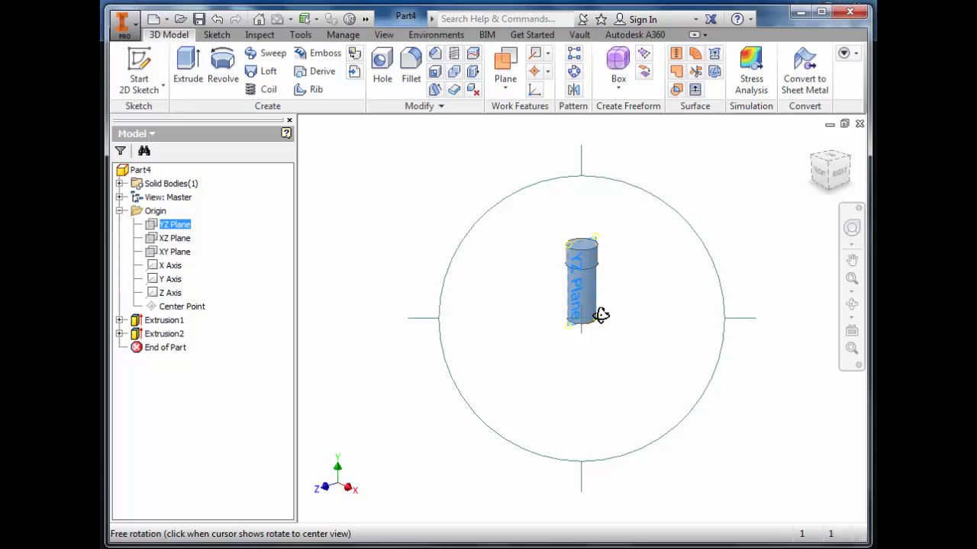
Turn on Visibility for the YZ origin plane slicing through the stepped cylinder
left_click_drag(599, 316, 601, 339)
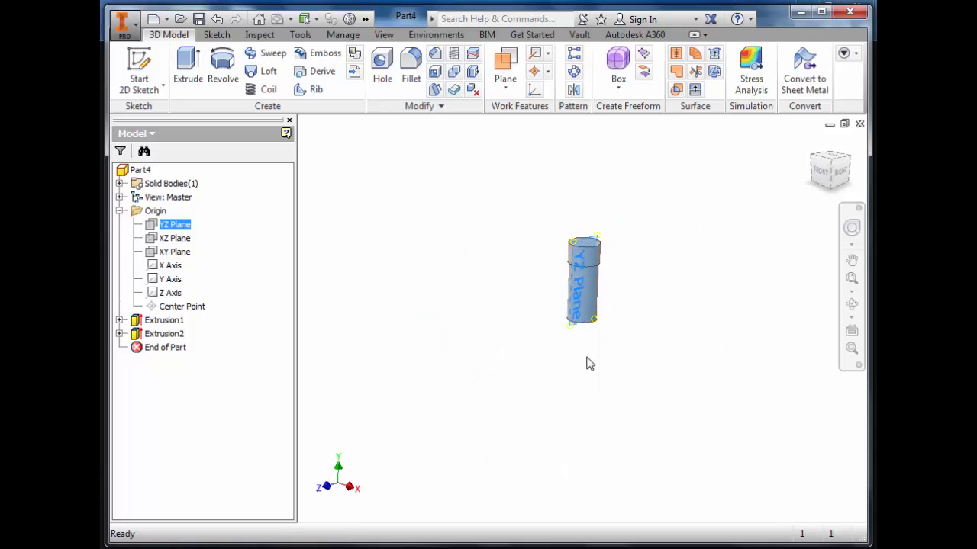
right_click(174, 225)
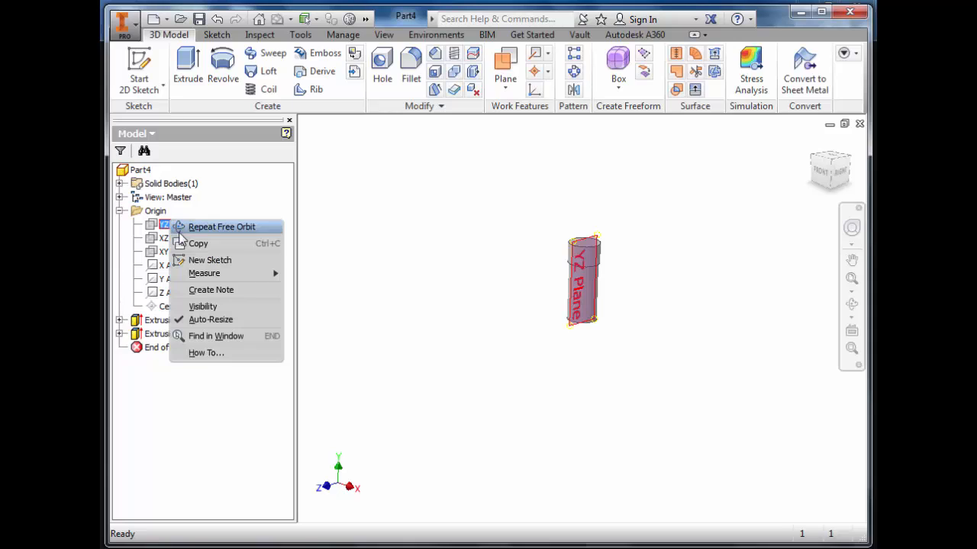
left_click(183, 306)
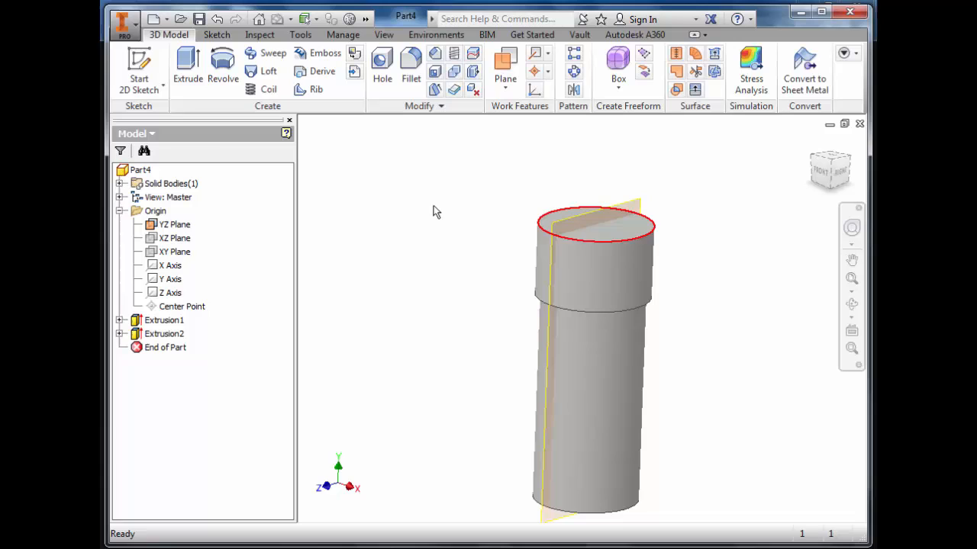
Open Sketch3 on the YZ plane and apply Slice Graphics to expose the cross-section
left_click(139, 68)
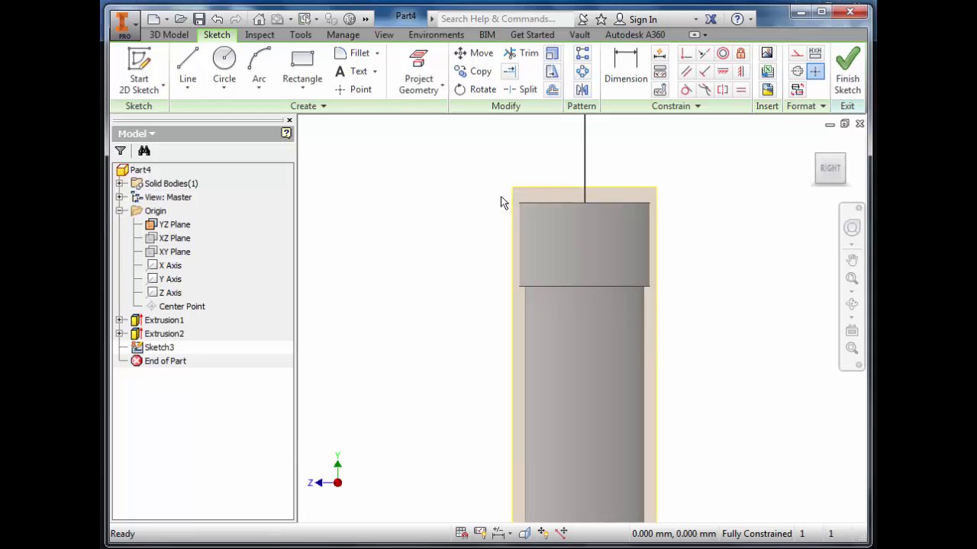
left_click(584, 191)
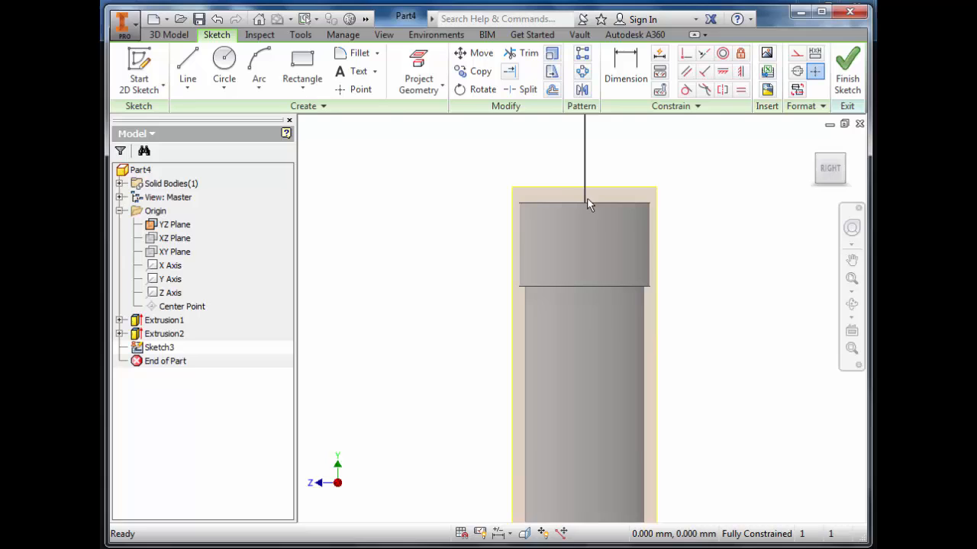
right_click(588, 202)
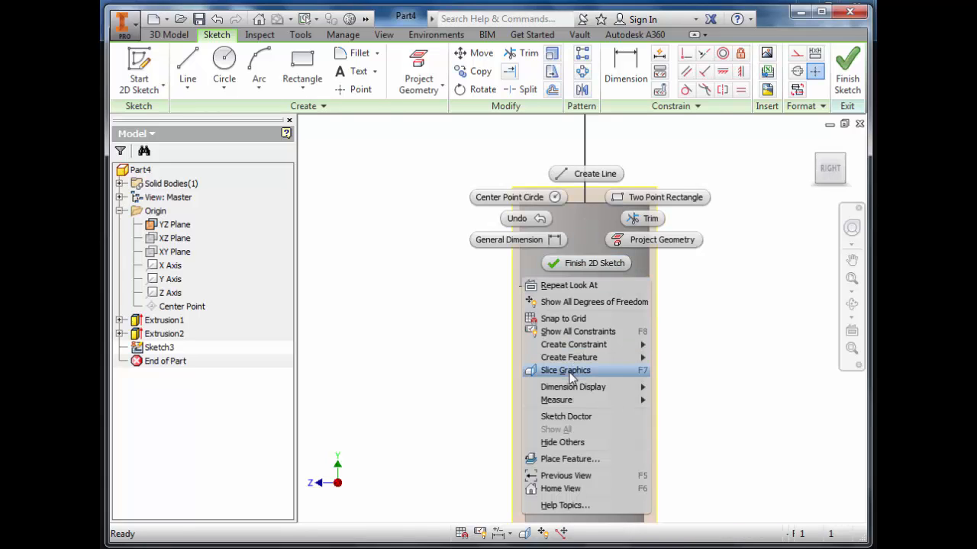
left_click(565, 370)
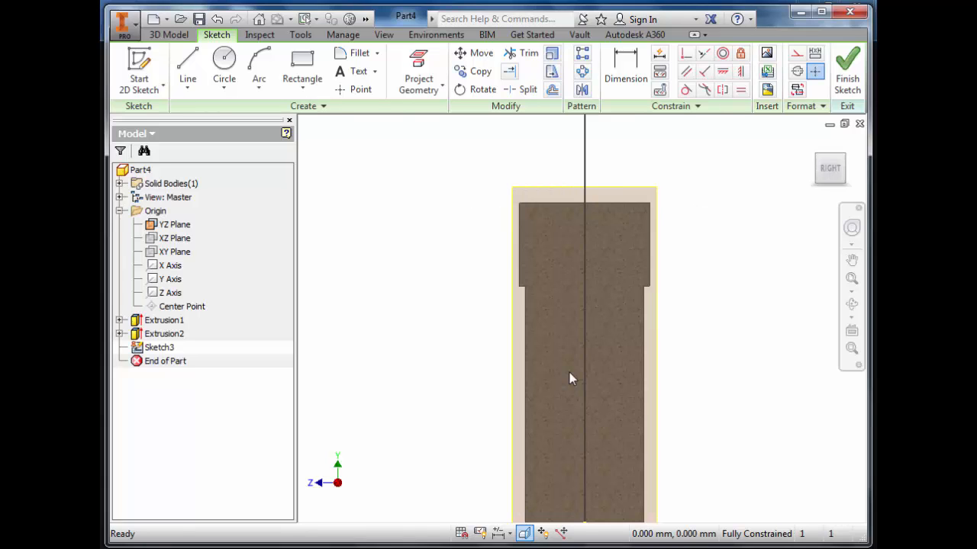
left_click_drag(573, 379, 700, 364)
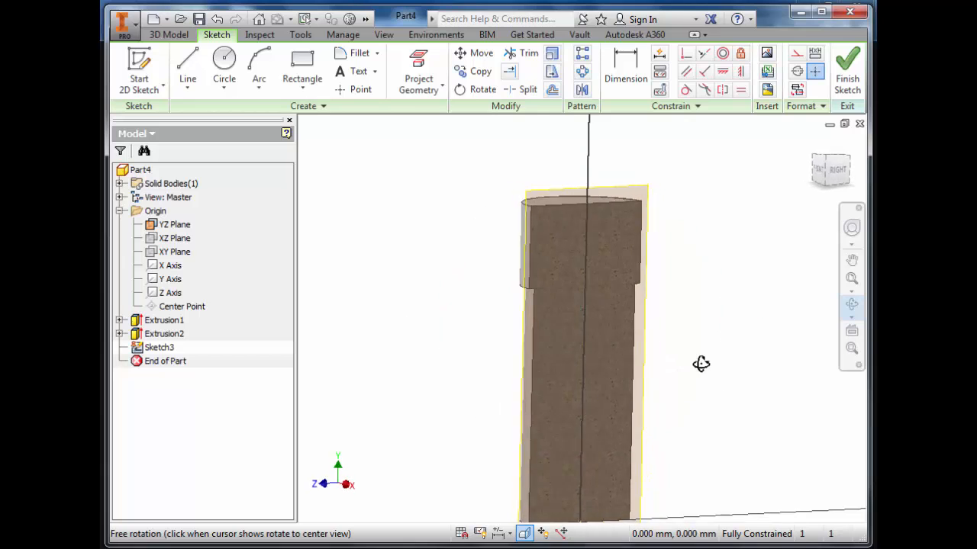
left_click_drag(700, 364, 666, 394)
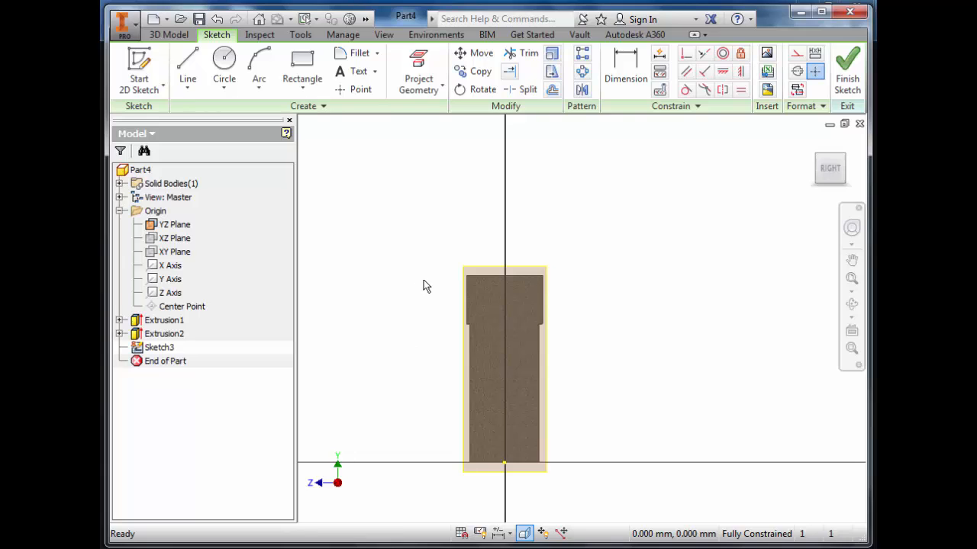
Draw a 5 mm circle on the axis, its centre dimensioned 3.5 mm from the top face
left_click(224, 68)
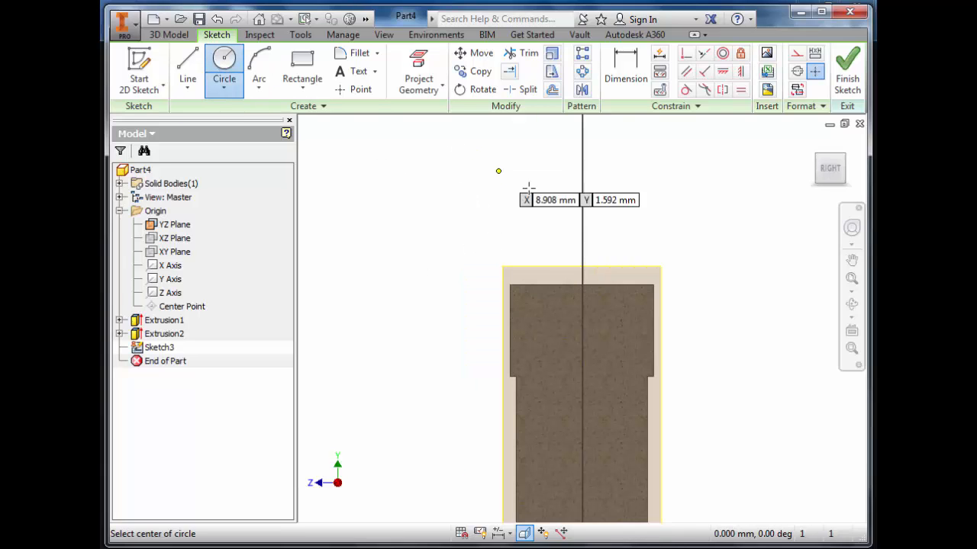
mouse_move(582, 145)
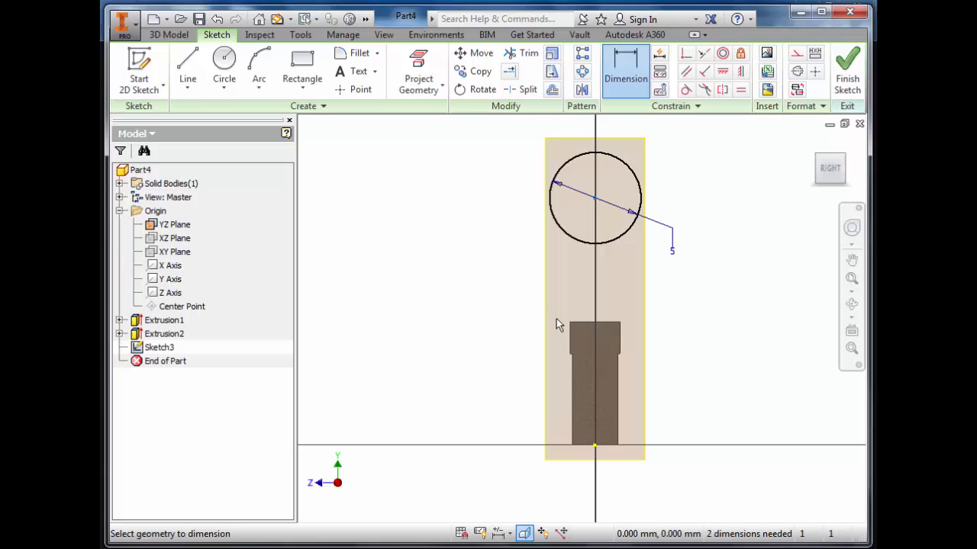
mouse_move(619, 359)
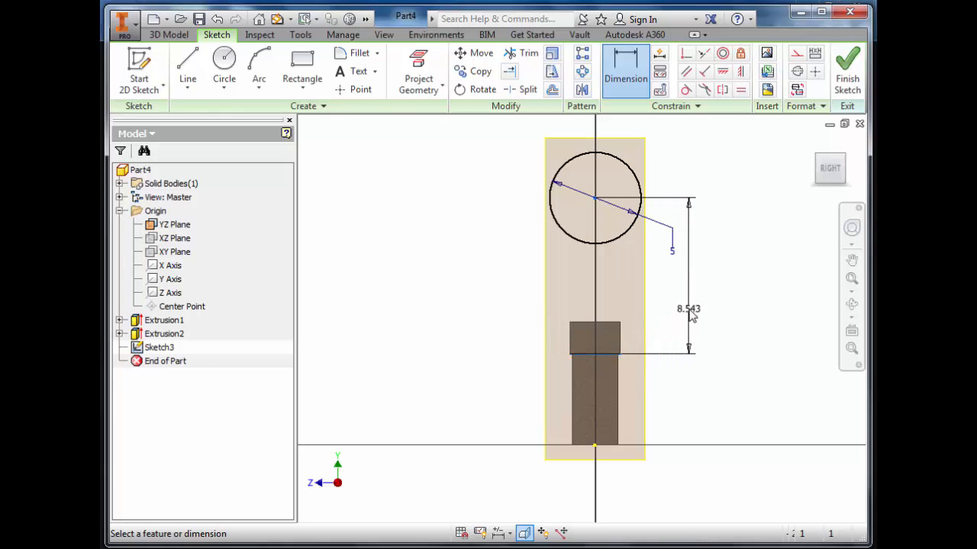
double_click(687, 309)
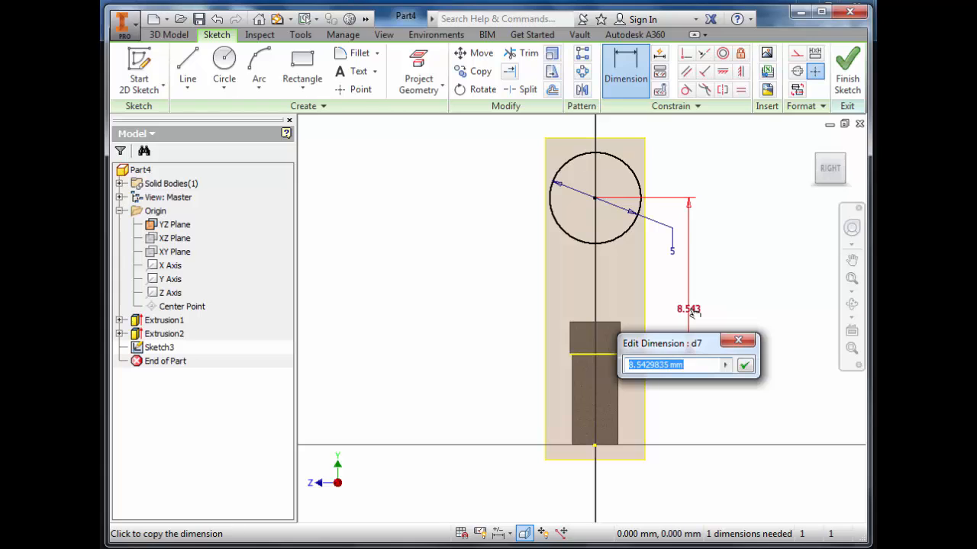
type("3.5")
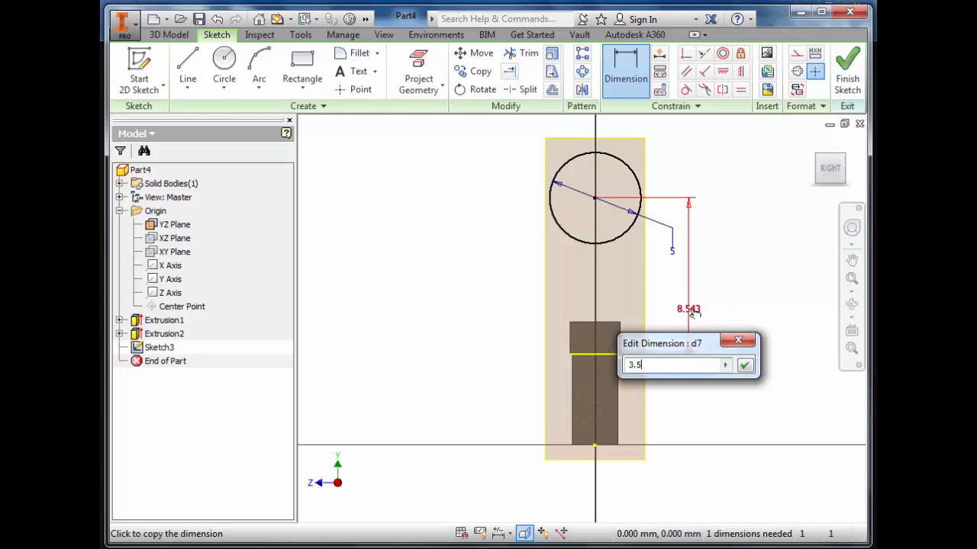
left_click(744, 365)
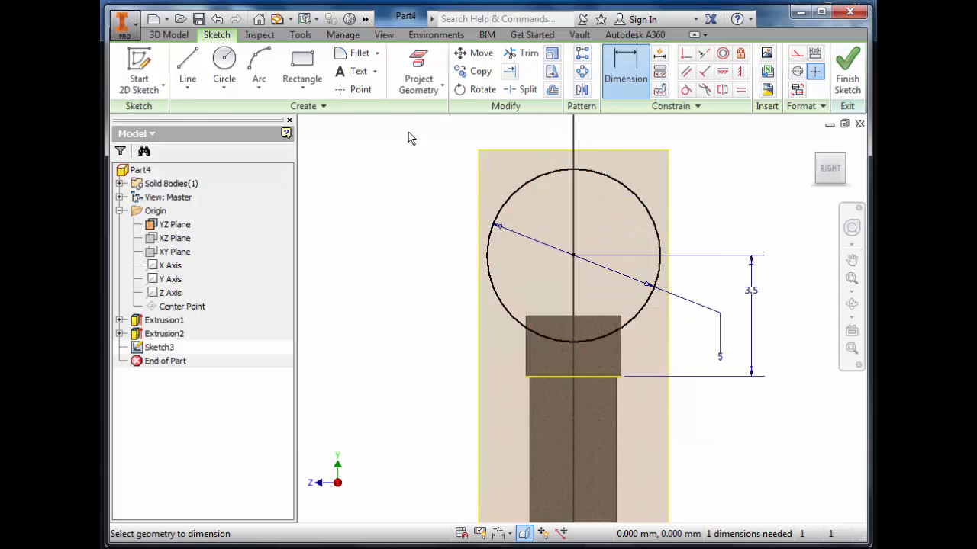
mouse_move(374, 185)
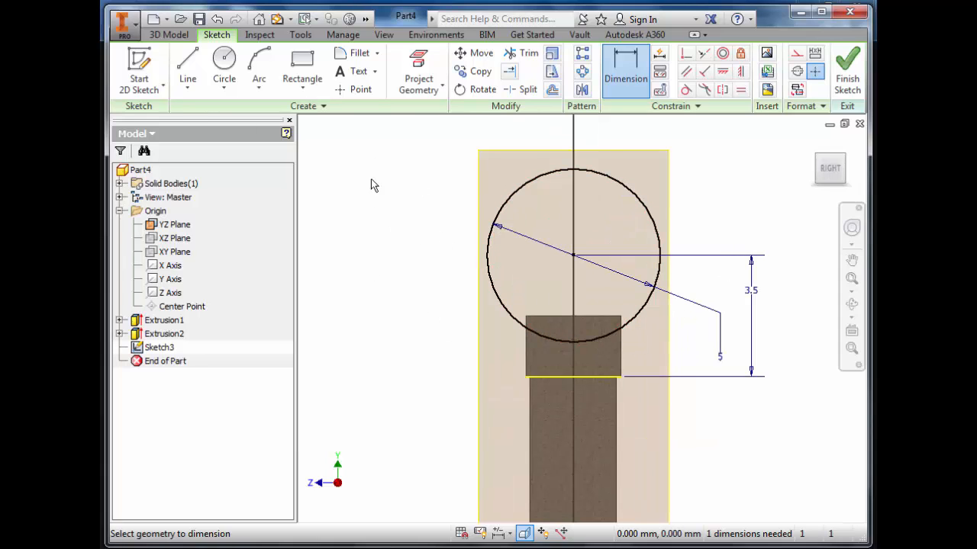
Add a concentric 3.2 mm circle inside the 5 mm circle
left_click(224, 69)
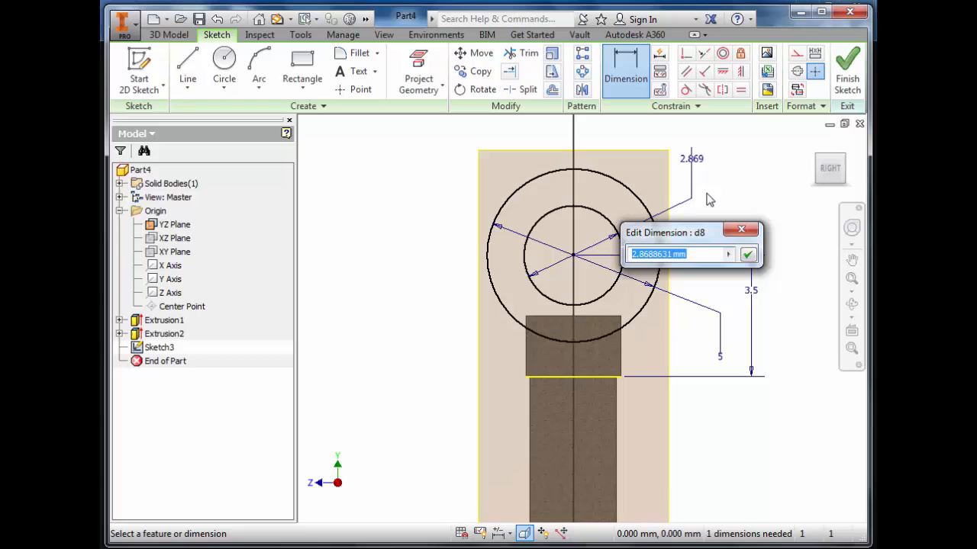
left_click(748, 254)
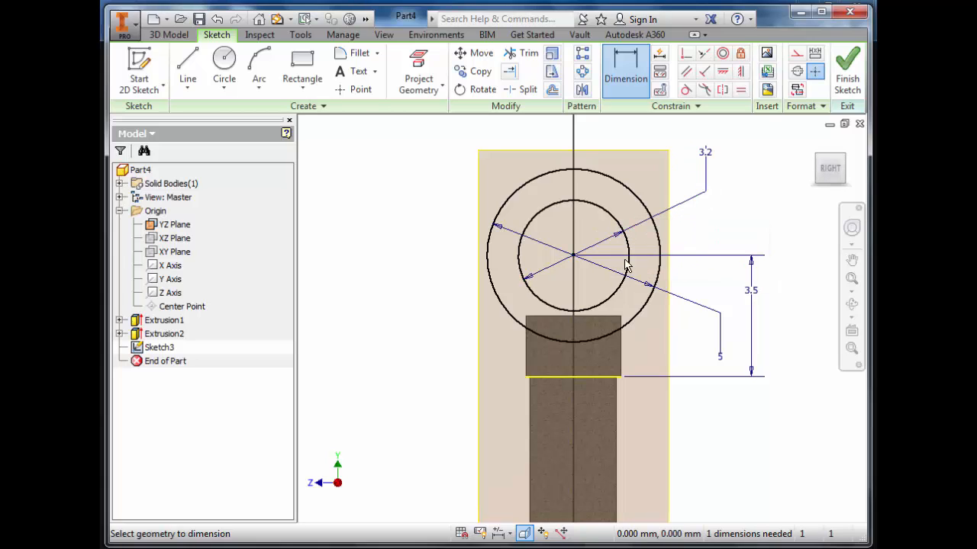
left_click(187, 68)
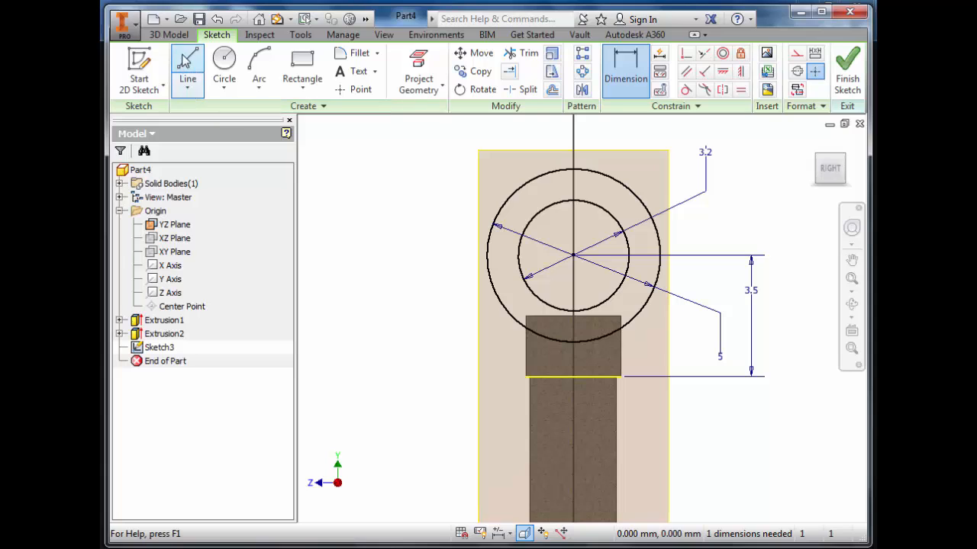
Draw two short vertical lines joining the 5 mm and 3.2 mm circles, left and right of the axis
left_click(187, 73)
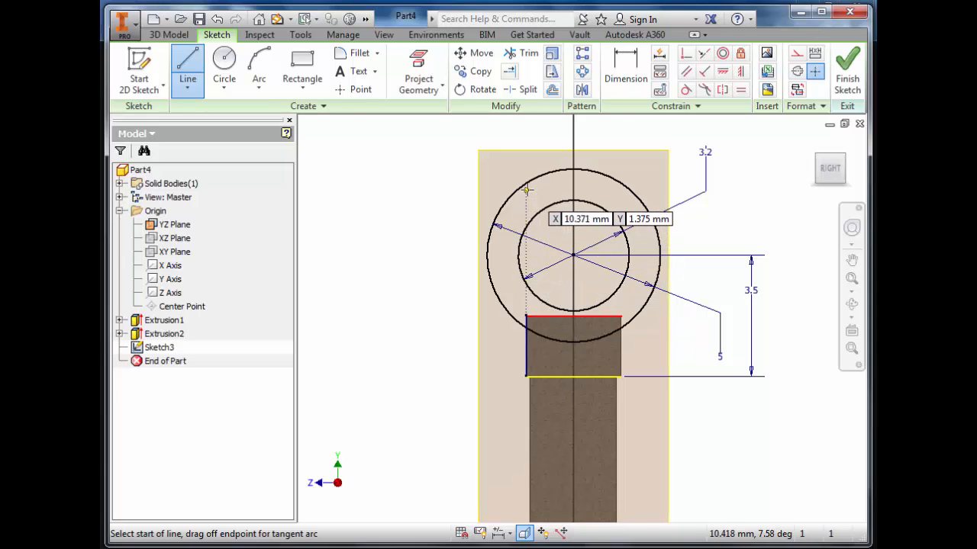
mouse_move(526, 184)
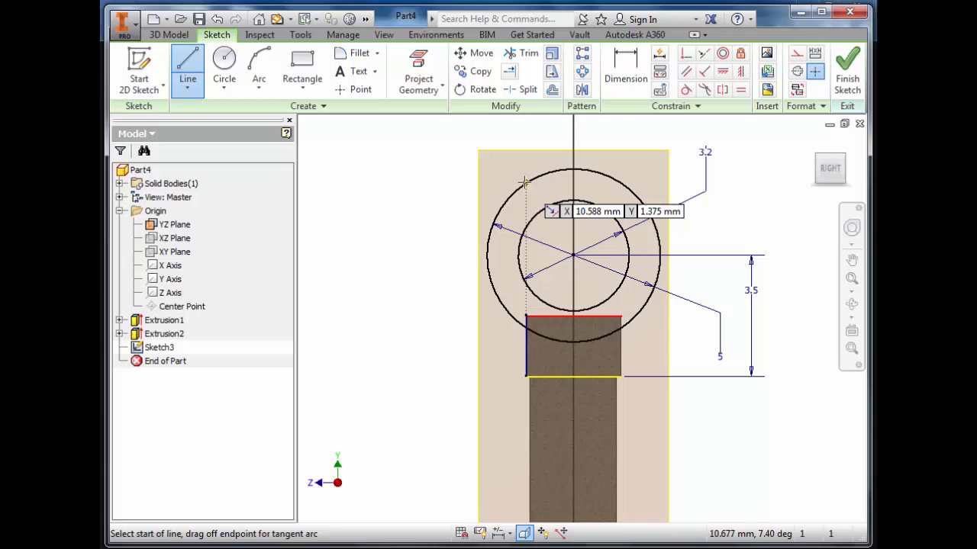
left_click(524, 190)
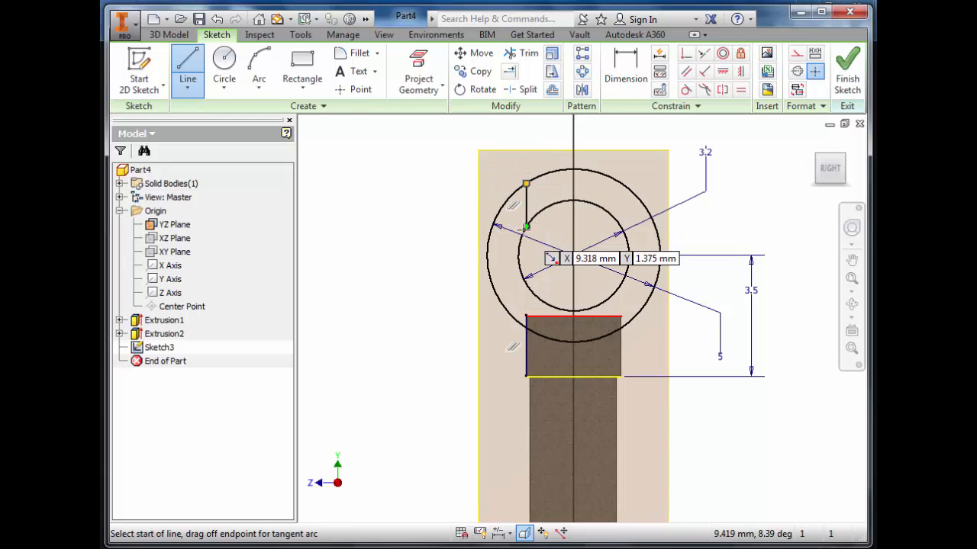
mouse_move(625, 225)
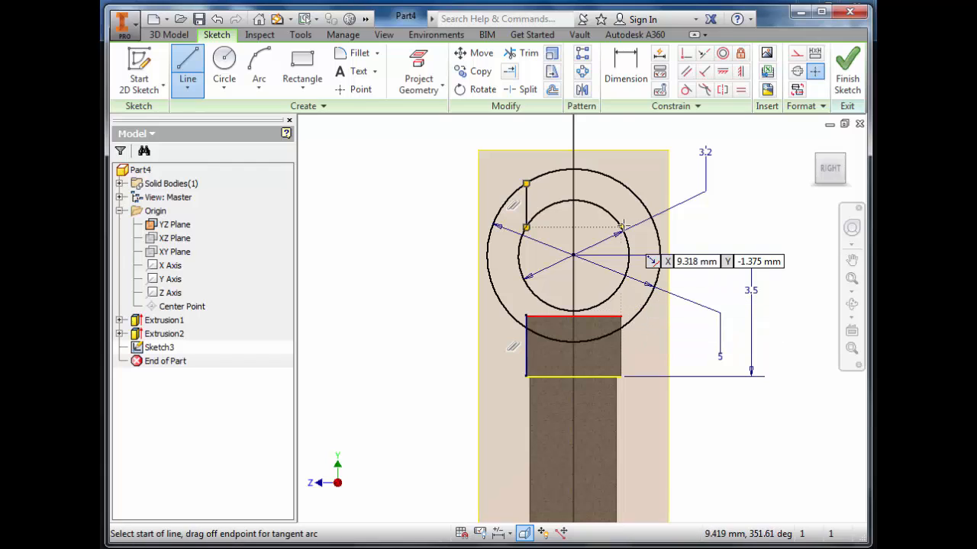
mouse_move(621, 216)
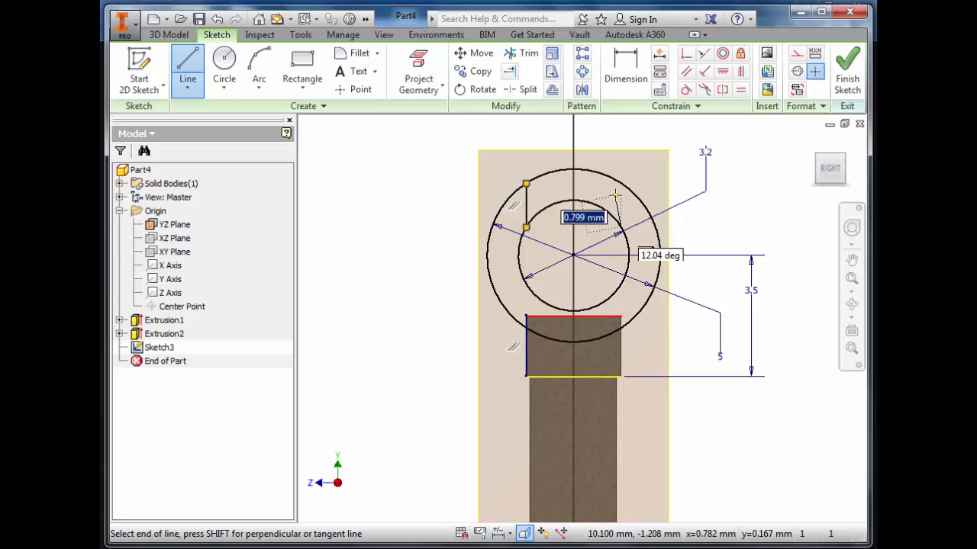
left_click(622, 183)
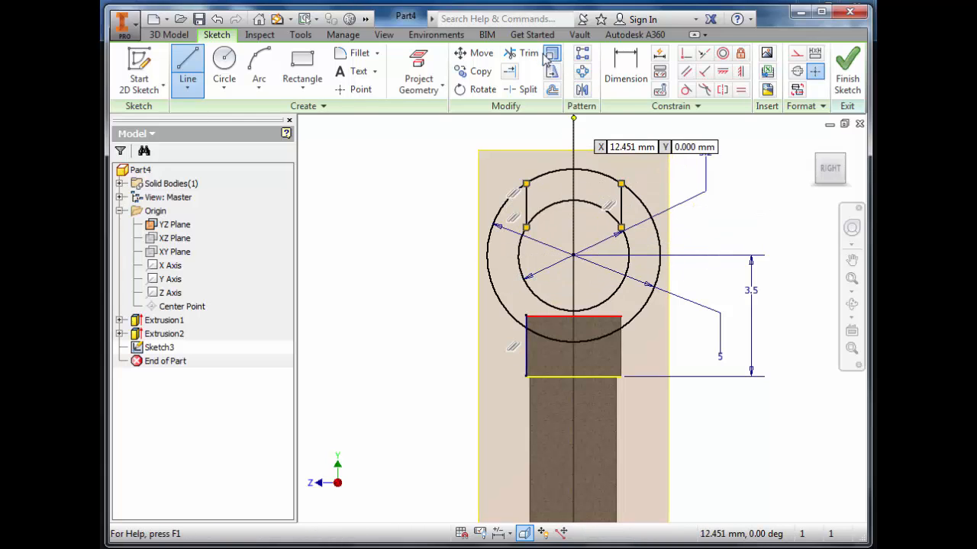
Trim the top arcs of the inner and outer circles into a C-shape and finish Sketch3
left_click(525, 53)
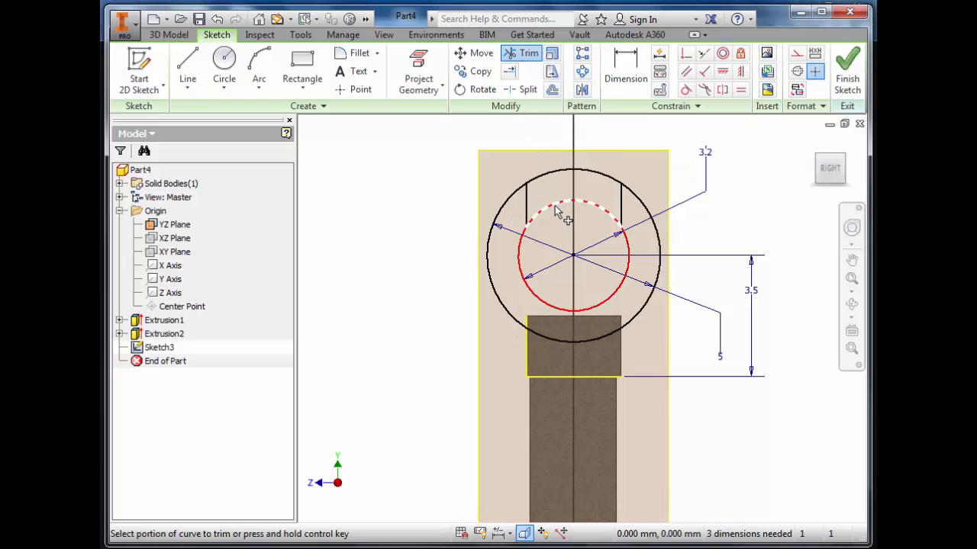
left_click(568, 218)
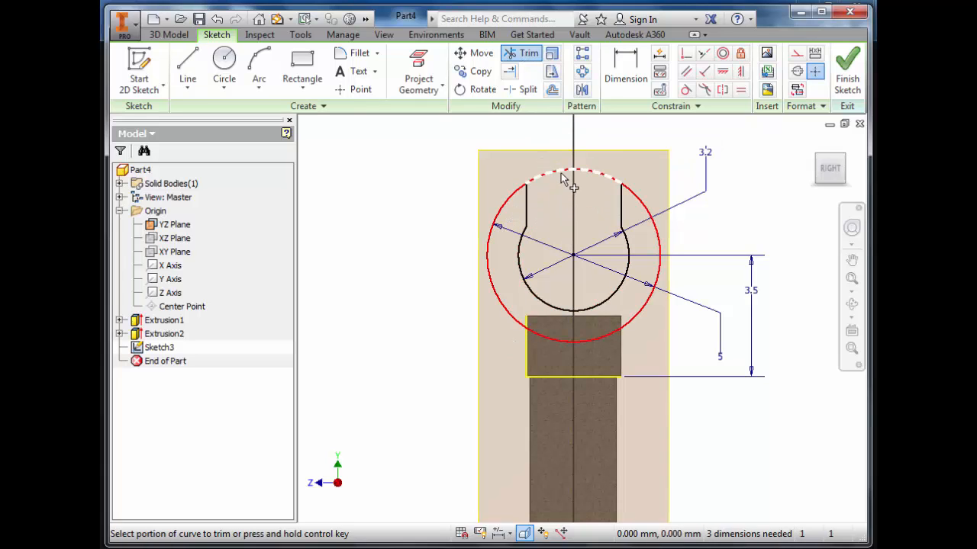
left_click(569, 180)
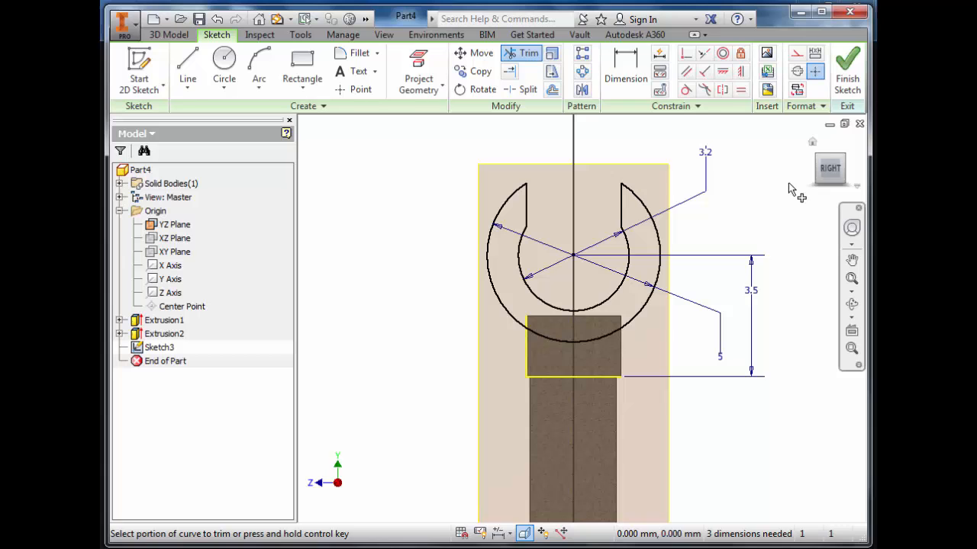
mouse_move(846, 68)
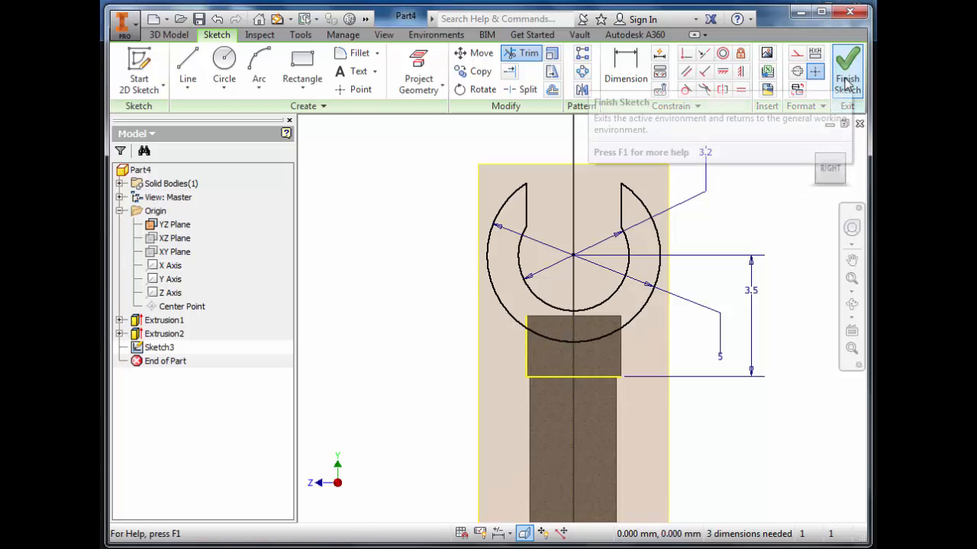
left_click(847, 68)
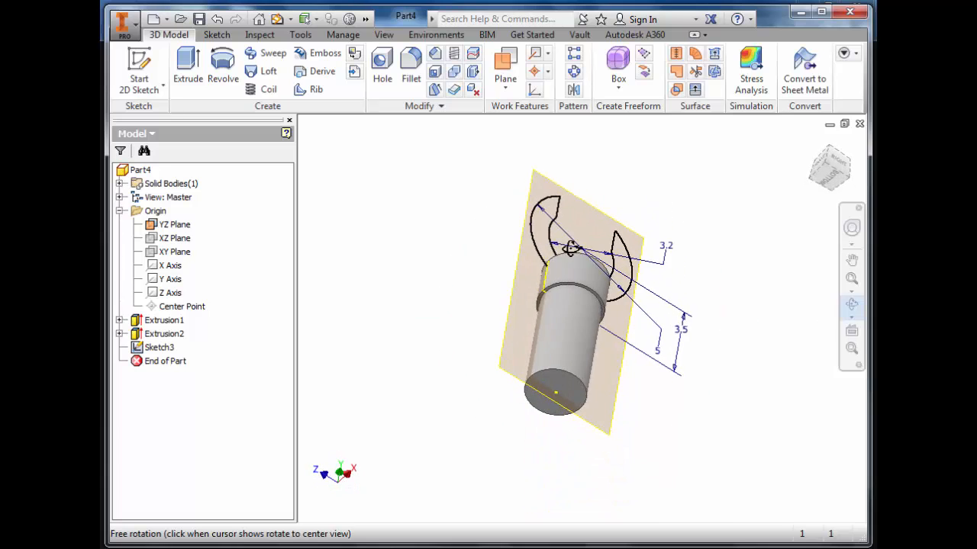
left_click_drag(572, 248, 702, 363)
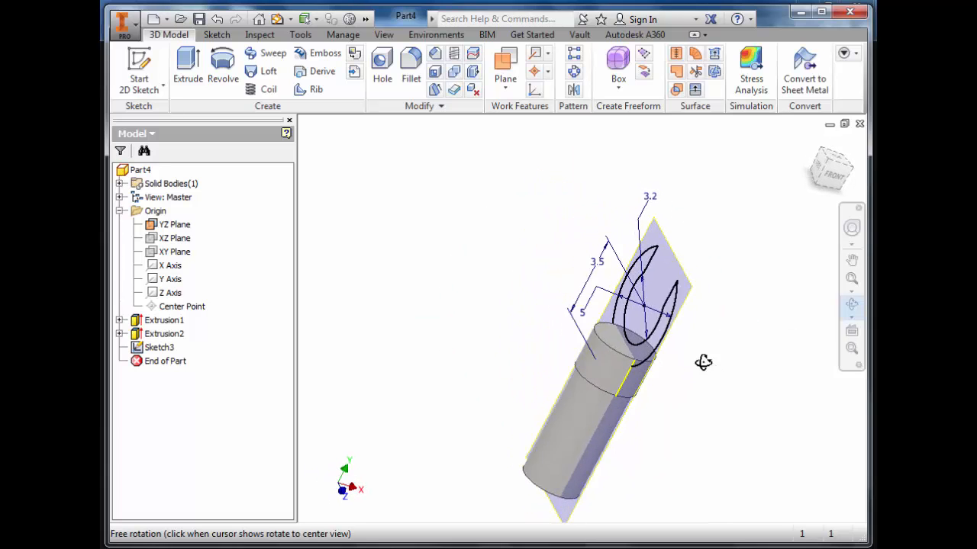
left_click_drag(701, 363, 622, 351)
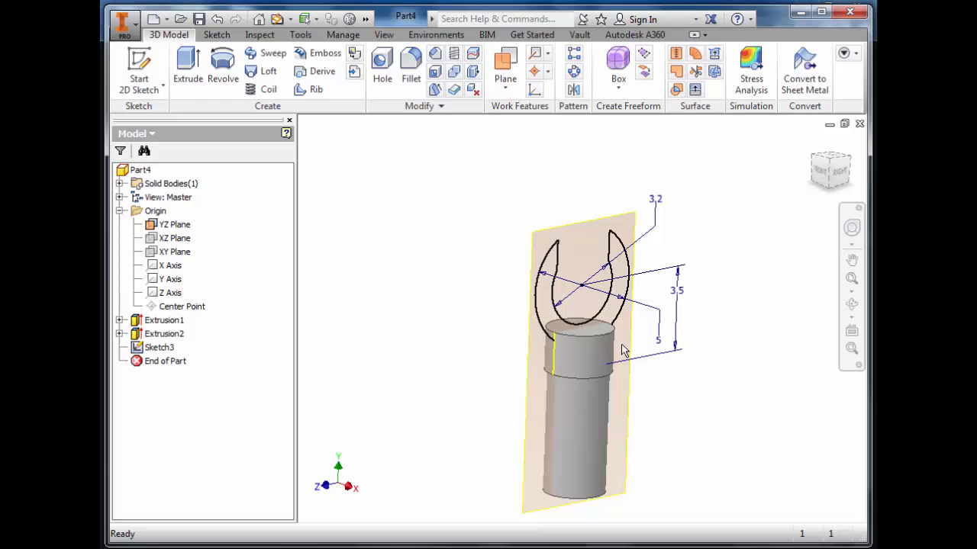
mouse_move(509, 432)
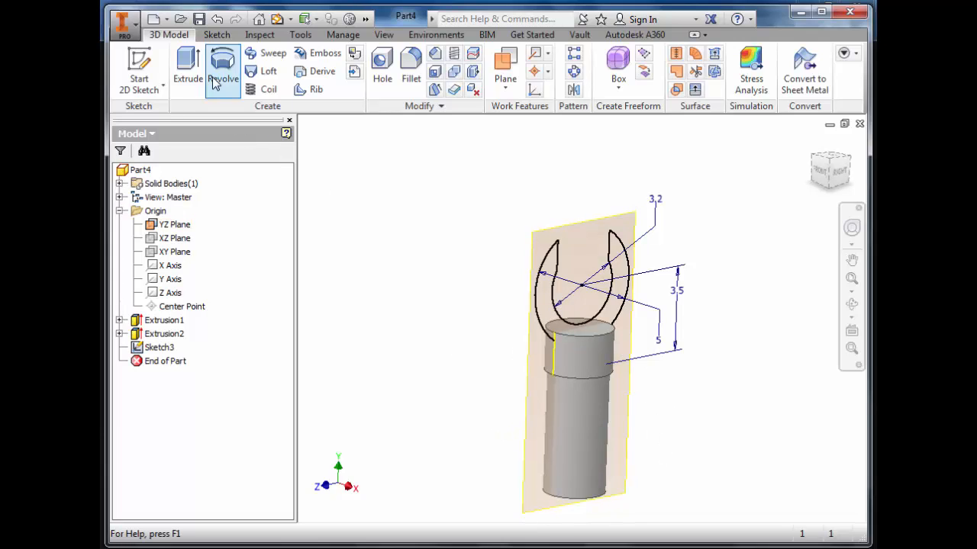
Extrude the C-shaped profile symmetrically to create Extrusion3, the claw head
left_click(186, 69)
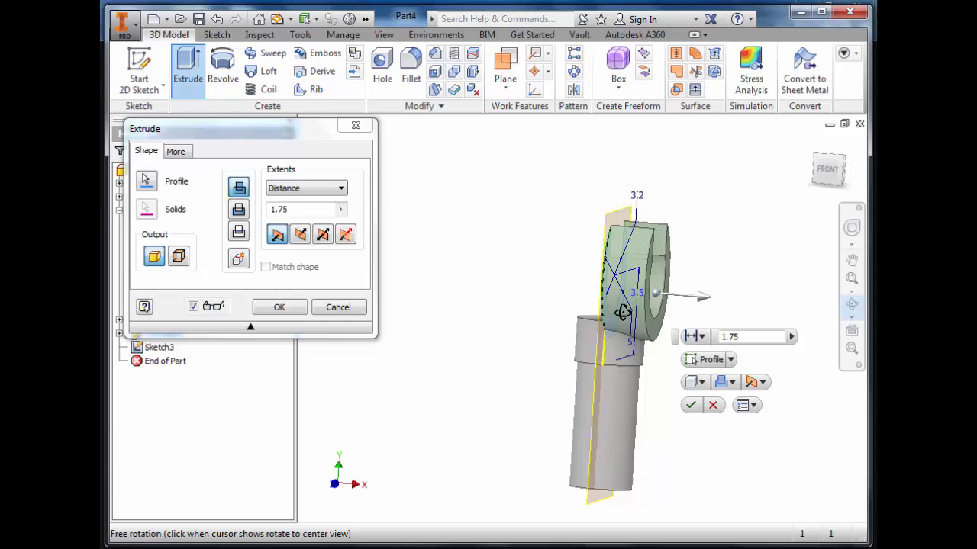
left_click(322, 234)
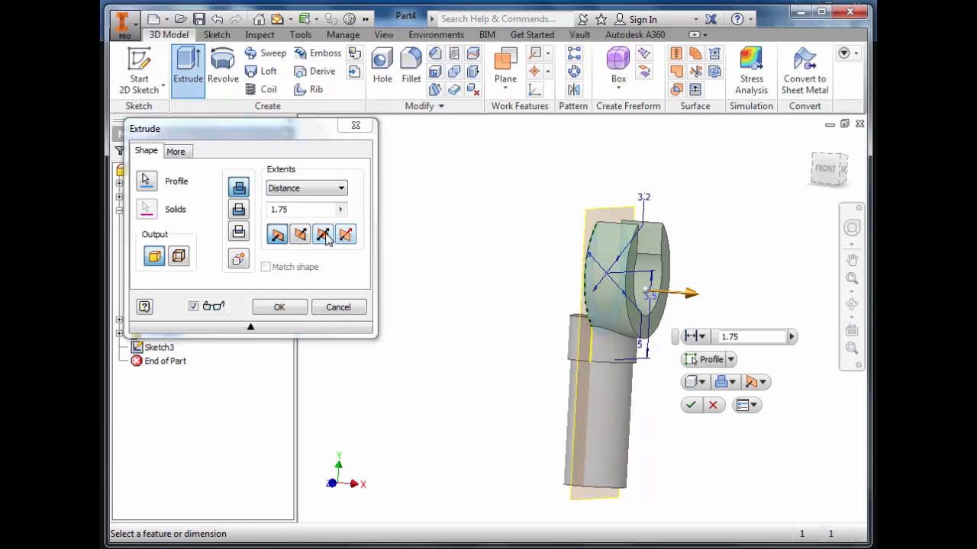
left_click(322, 235)
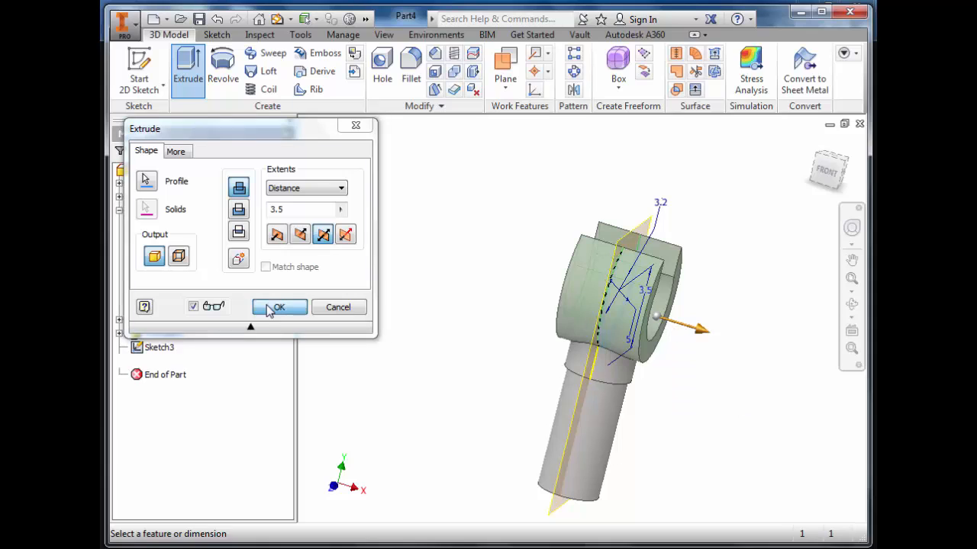
left_click(278, 306)
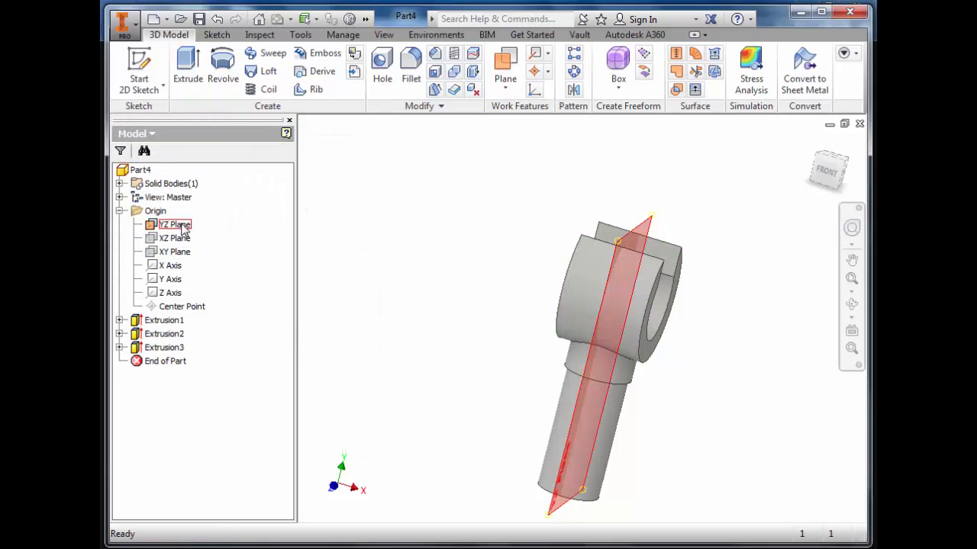
right_click(174, 224)
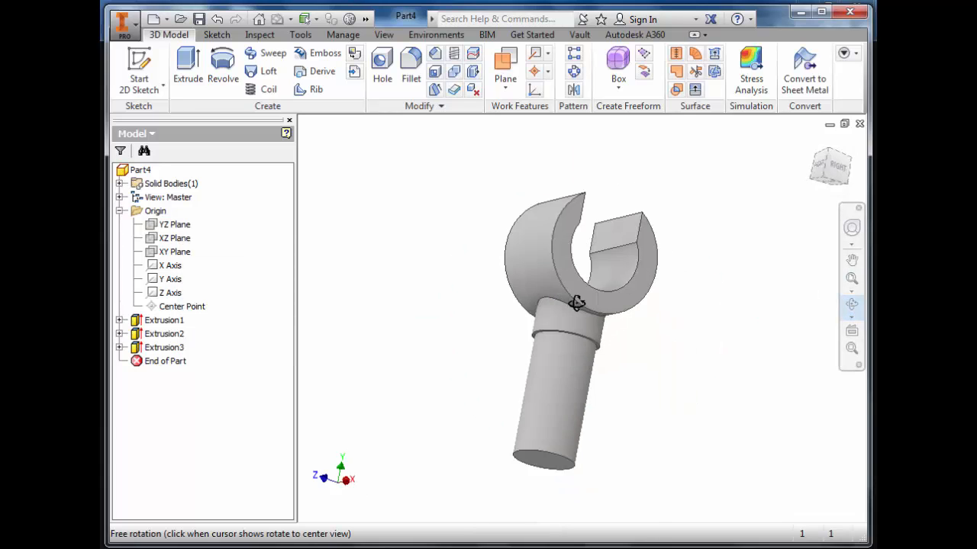
right_click(576, 303)
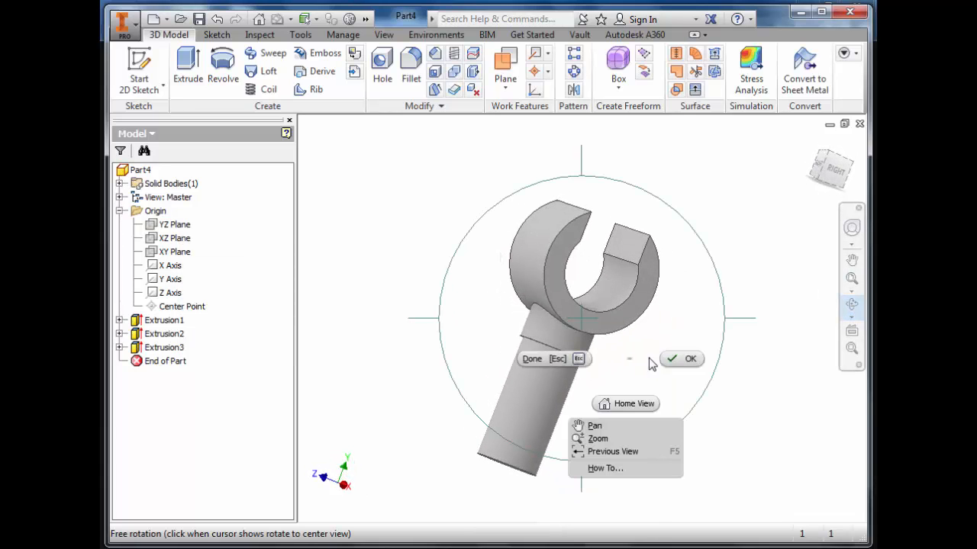